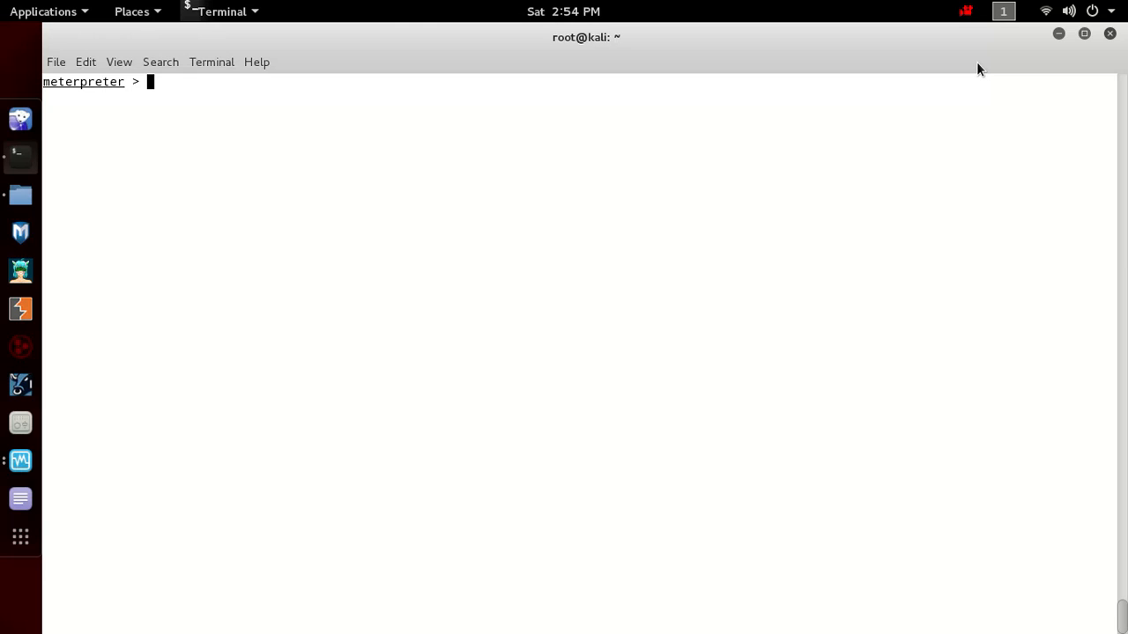
Step: List every meterpreter command with help, from webcam through privilege and timestomp commands
key(Return)
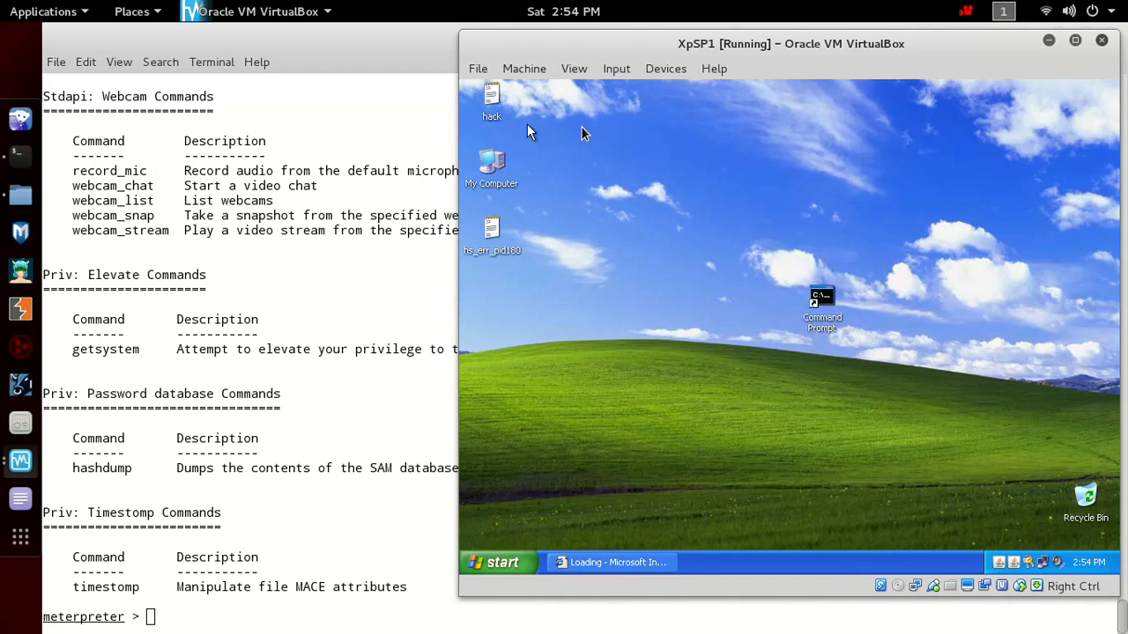
right_click(491, 101)
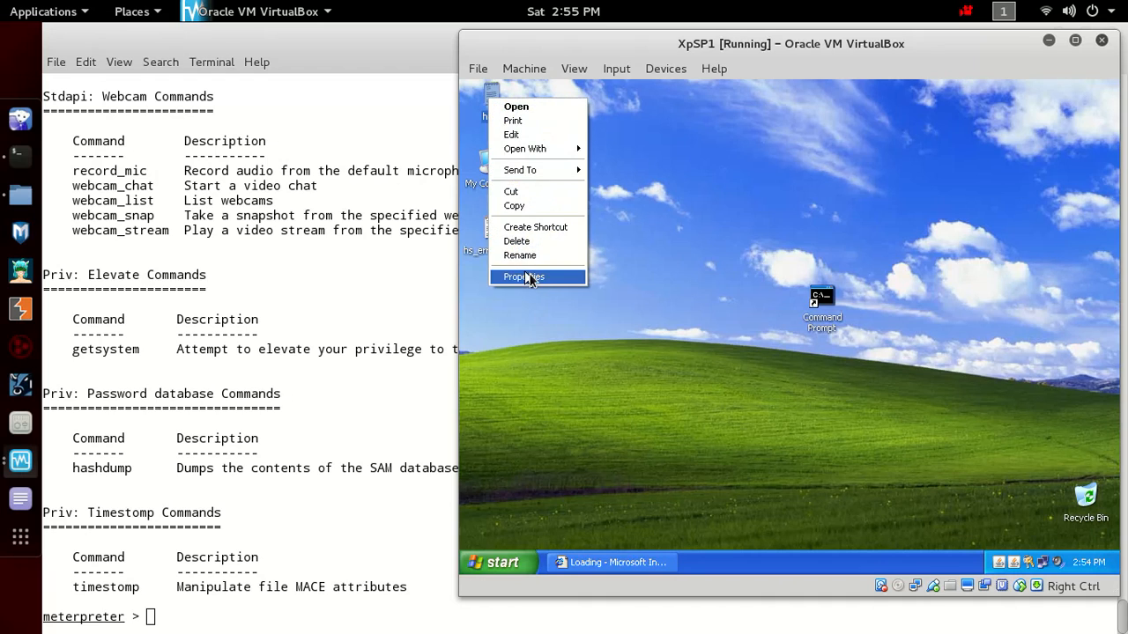
click(523, 276)
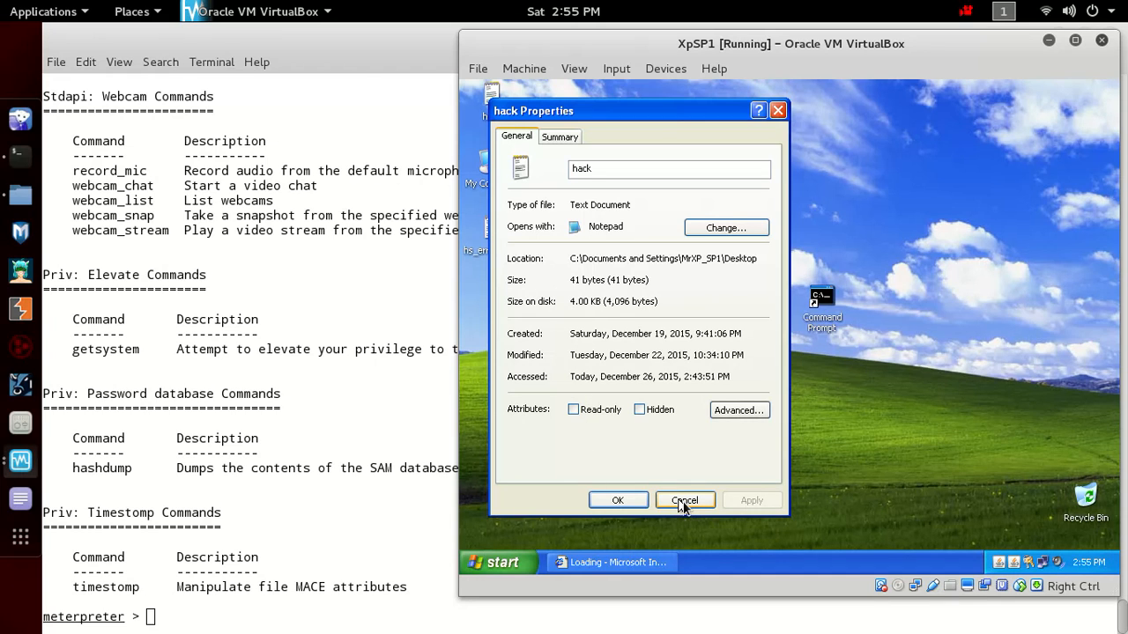
click(685, 499)
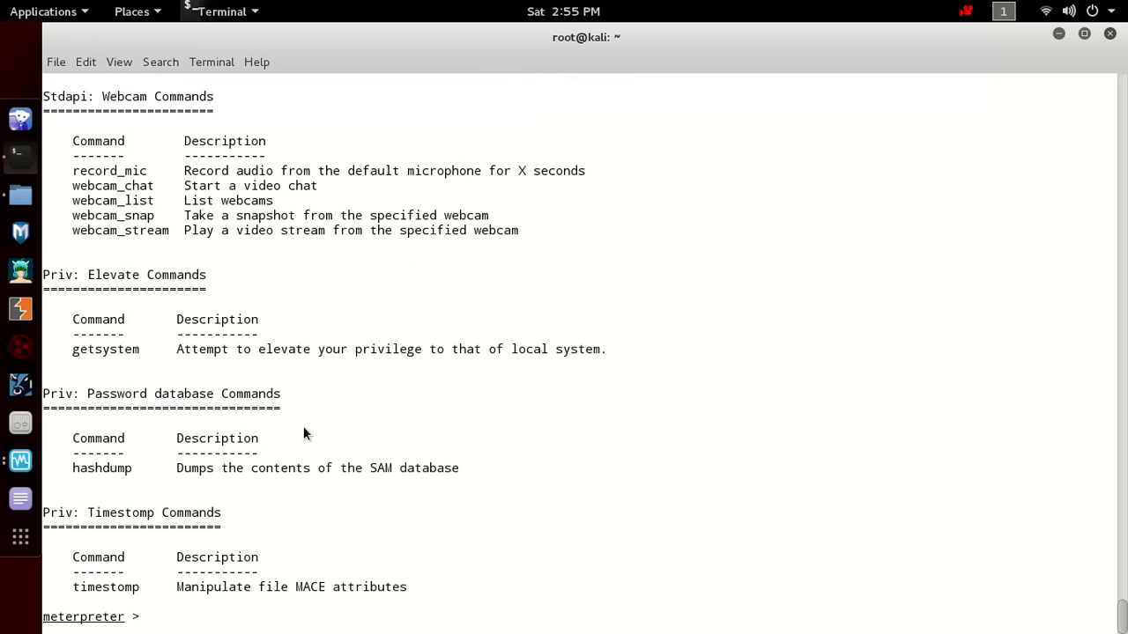
Step: Scroll up to Stdapi: File system Commands and copy the cat-through-upload command list
double_click(150, 394)
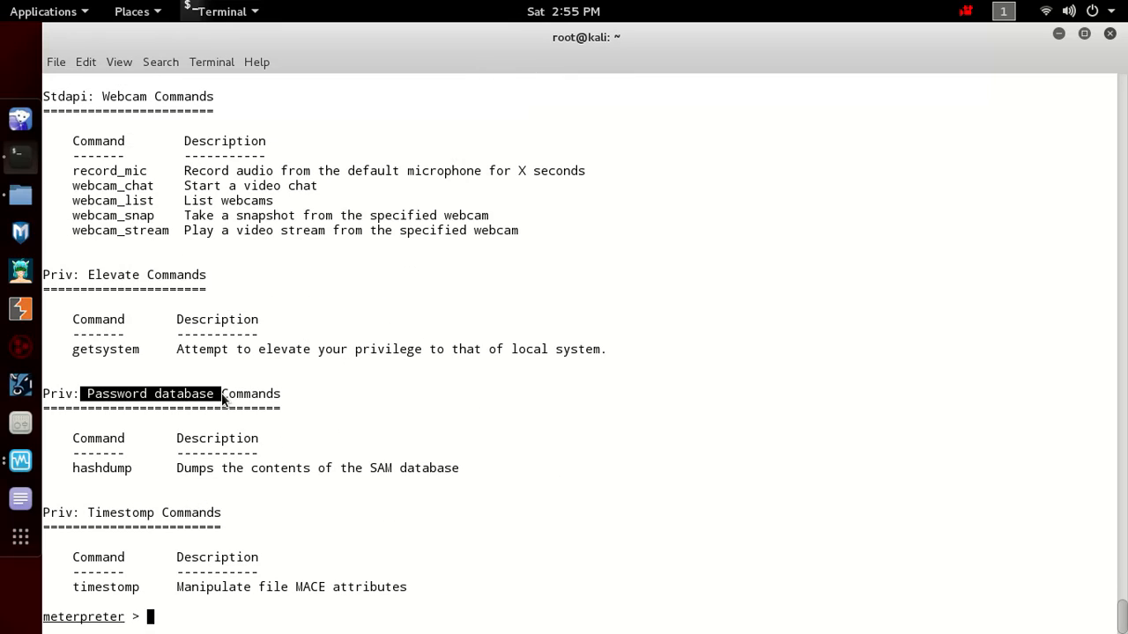
scroll(up, 3)
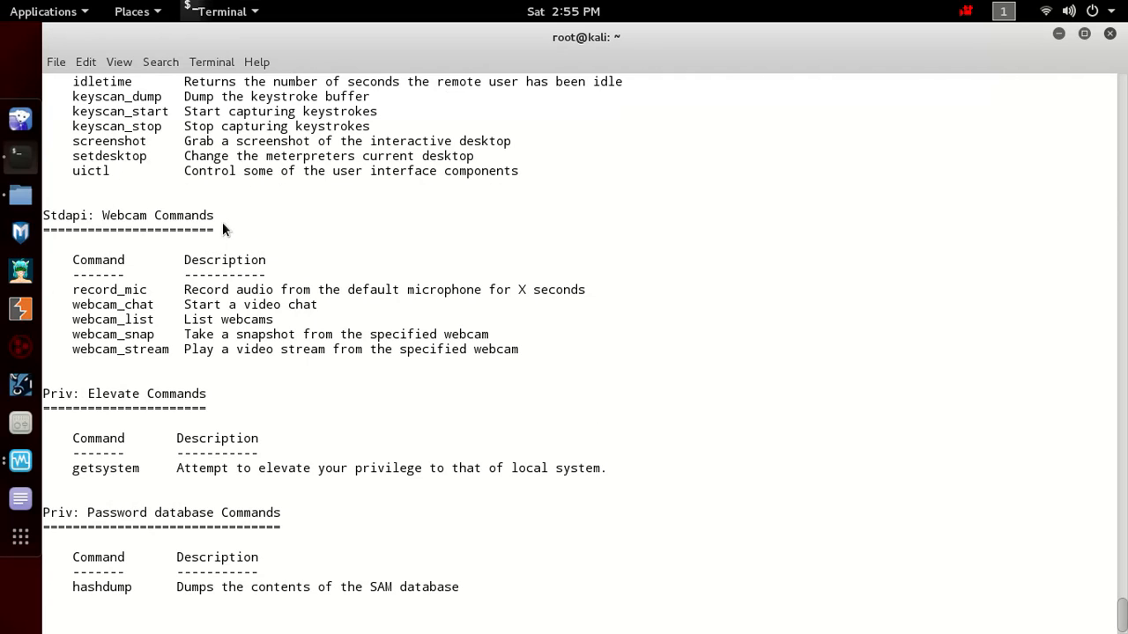
scroll(up, 3)
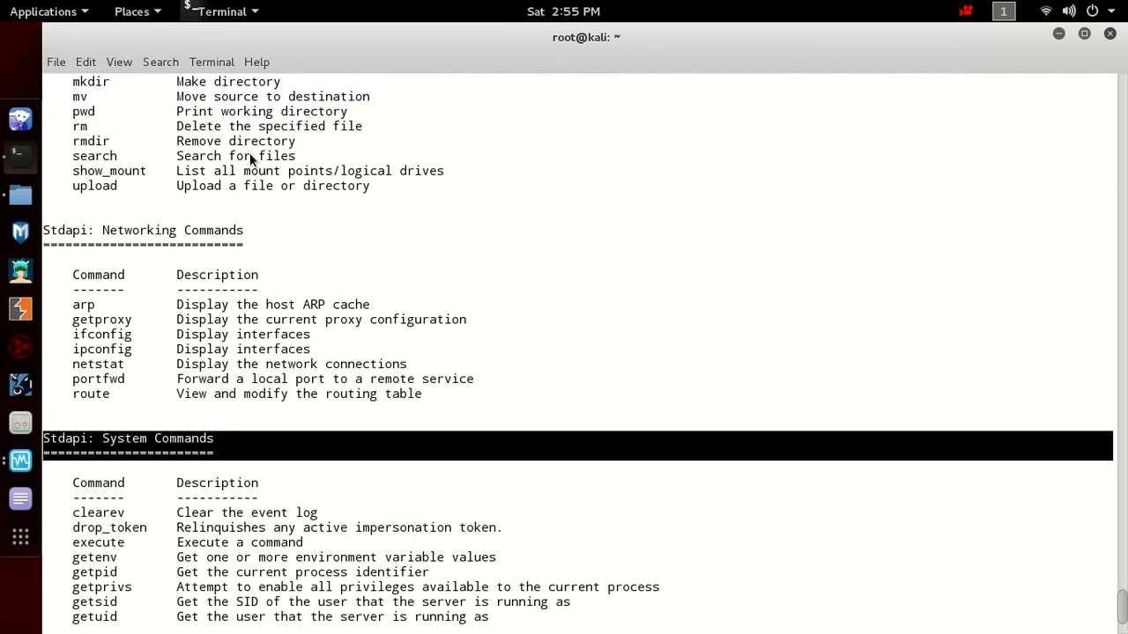
scroll(up, 3)
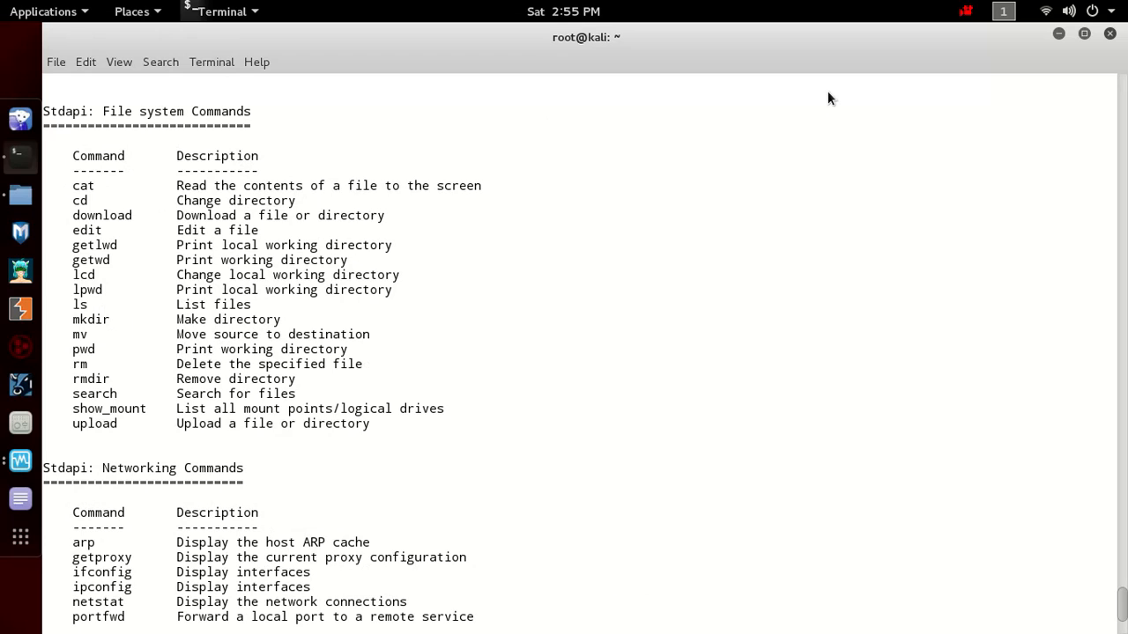
scroll(down, 3)
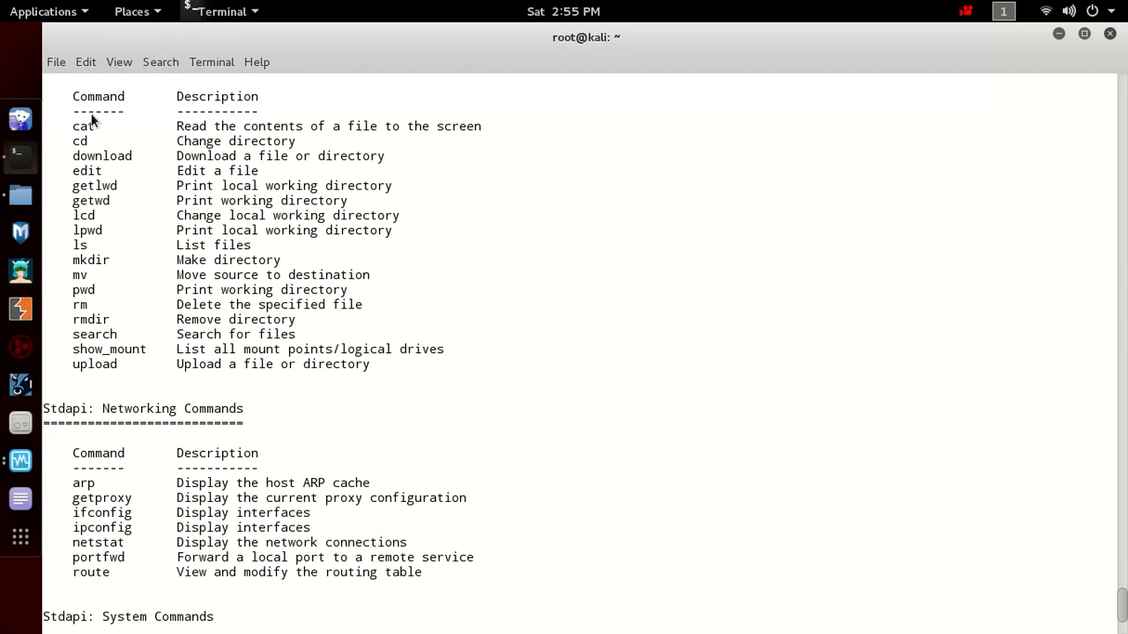
scroll(up, 3)
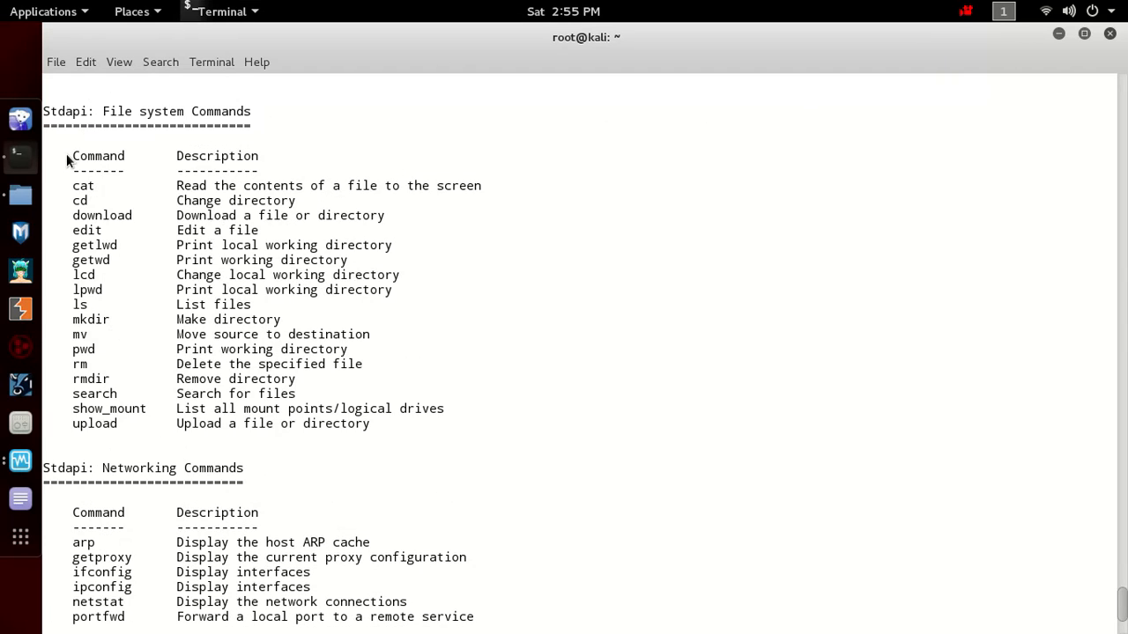
scroll(down, 3)
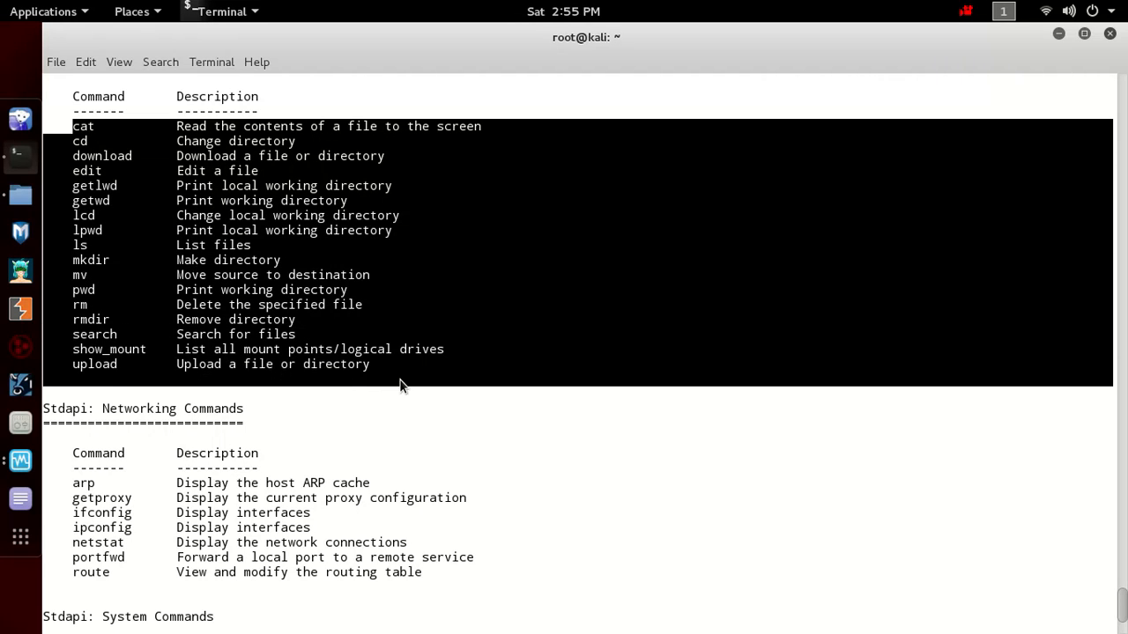
right_click(401, 385)
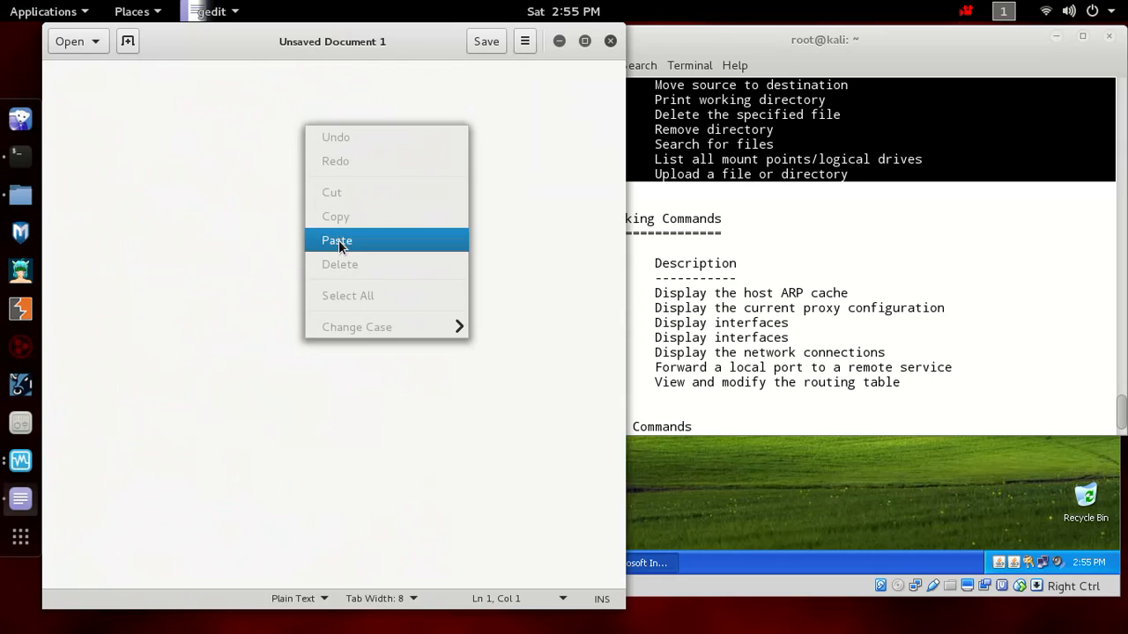
click(336, 240)
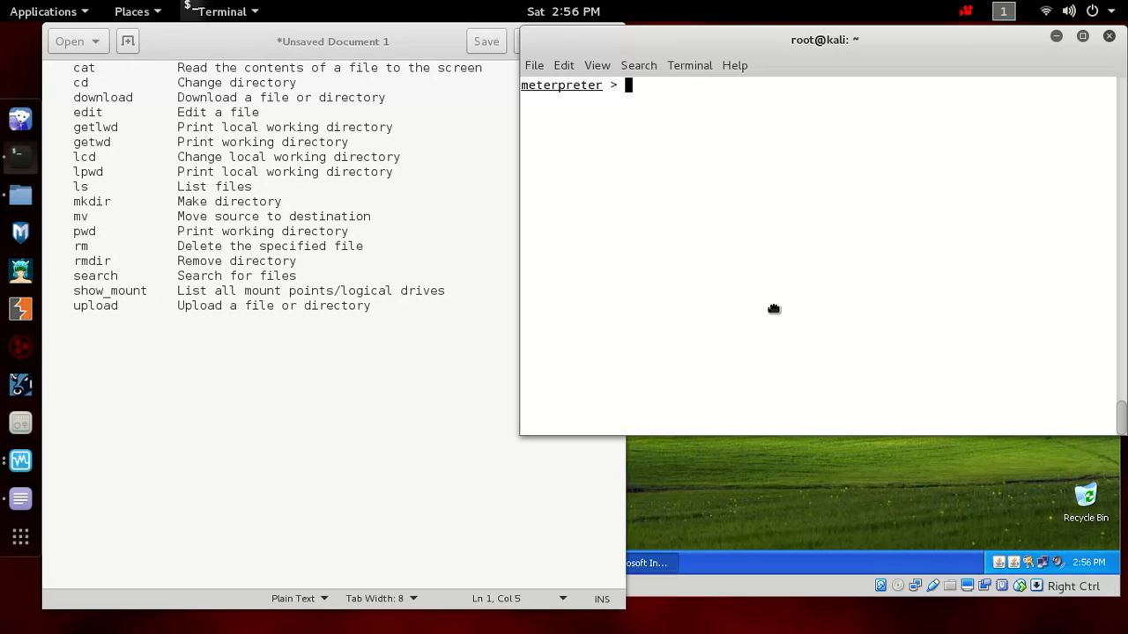
mouse_move(126, 135)
text(getw)
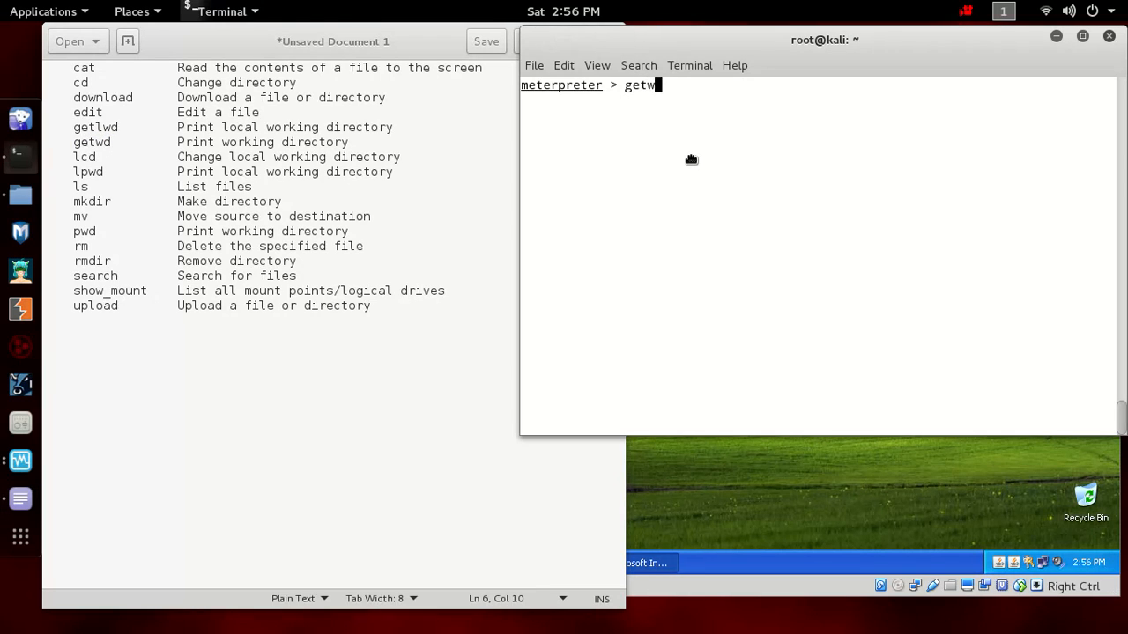
Step: Report the target working directory C:\a and the local directory / with getwd and getlwd
key(Return)
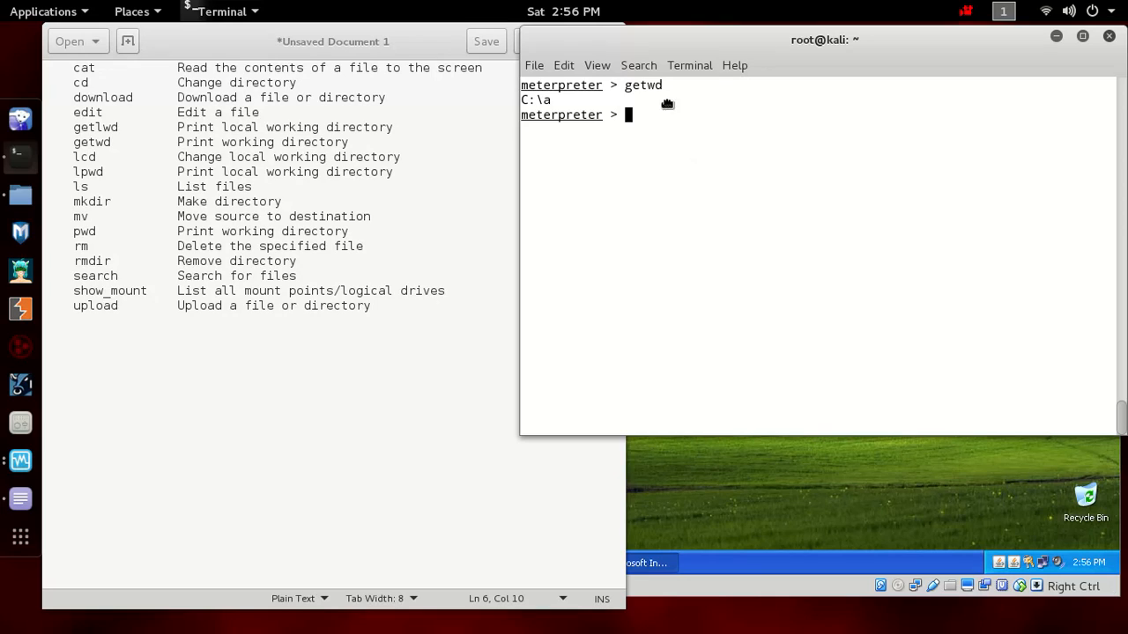
mouse_move(657, 126)
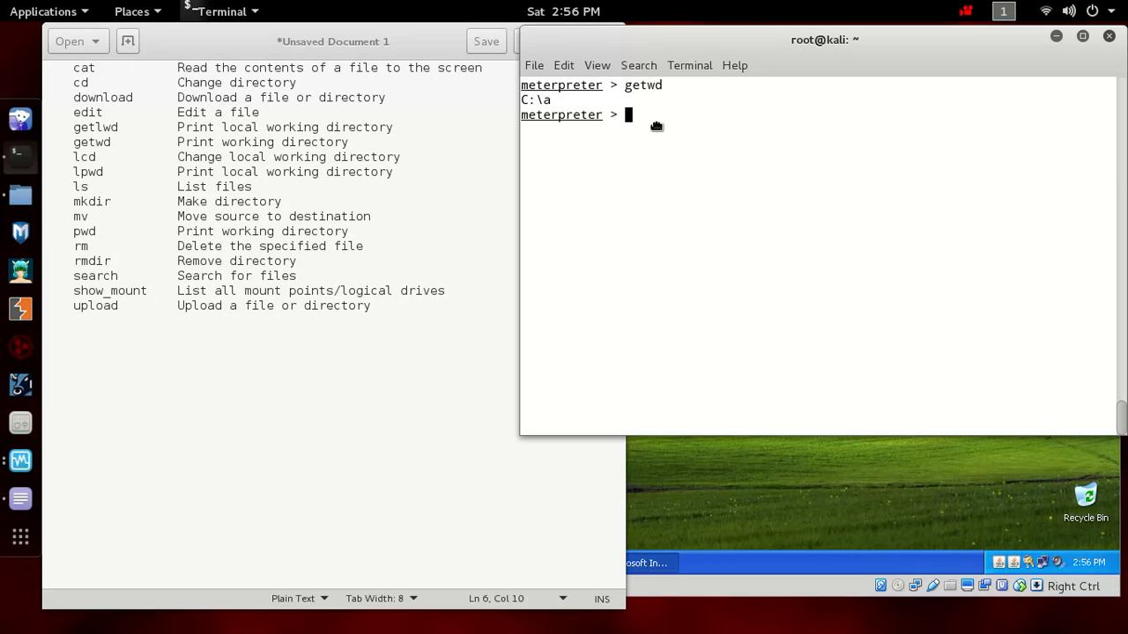
text(get)
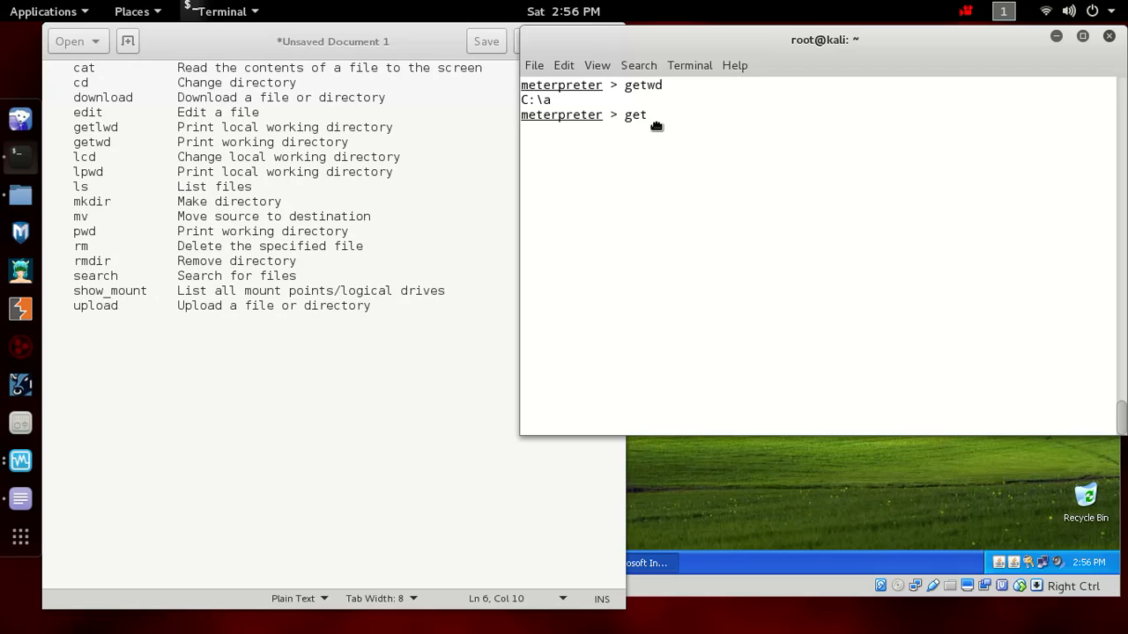
text(lwd)
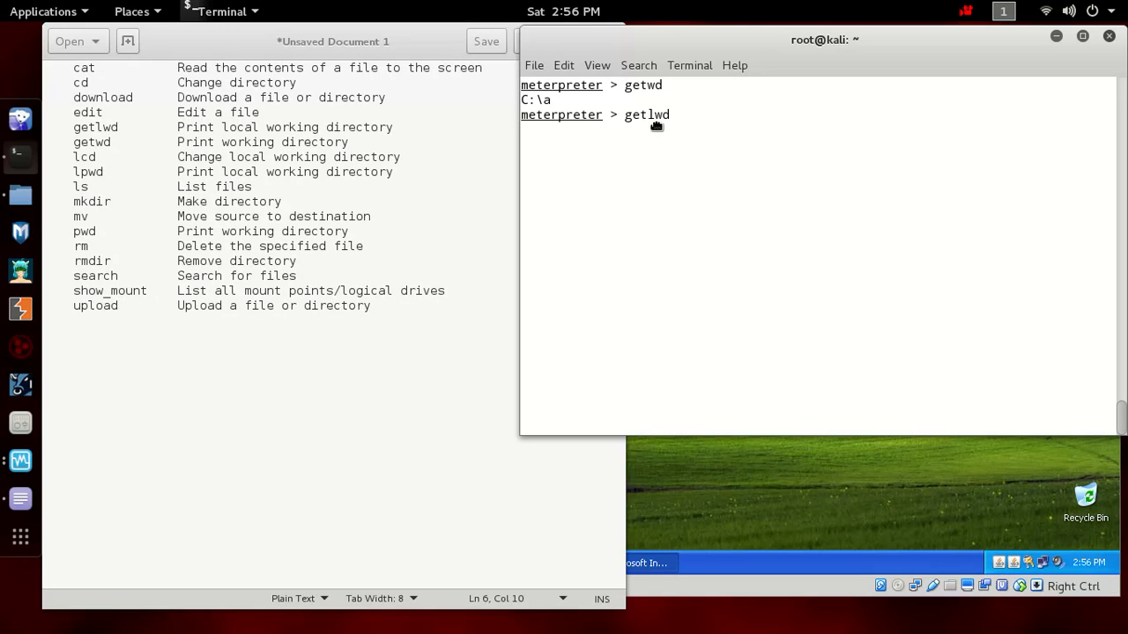
key(Return)
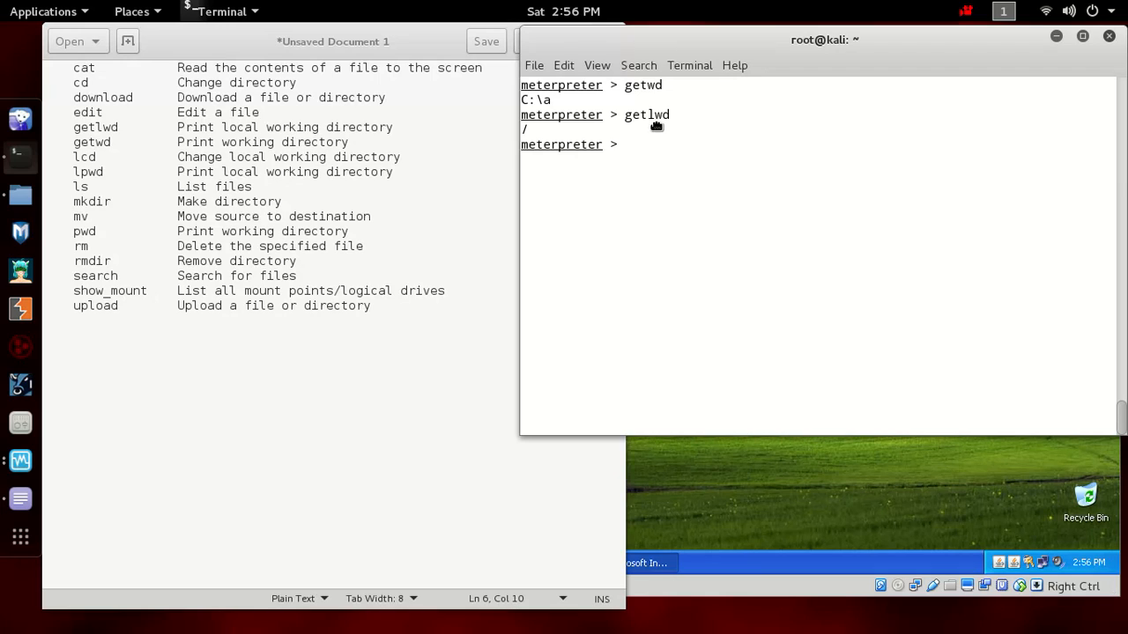
Step: Move the session up one level to the target's C:\ with cd ../
text(cd)
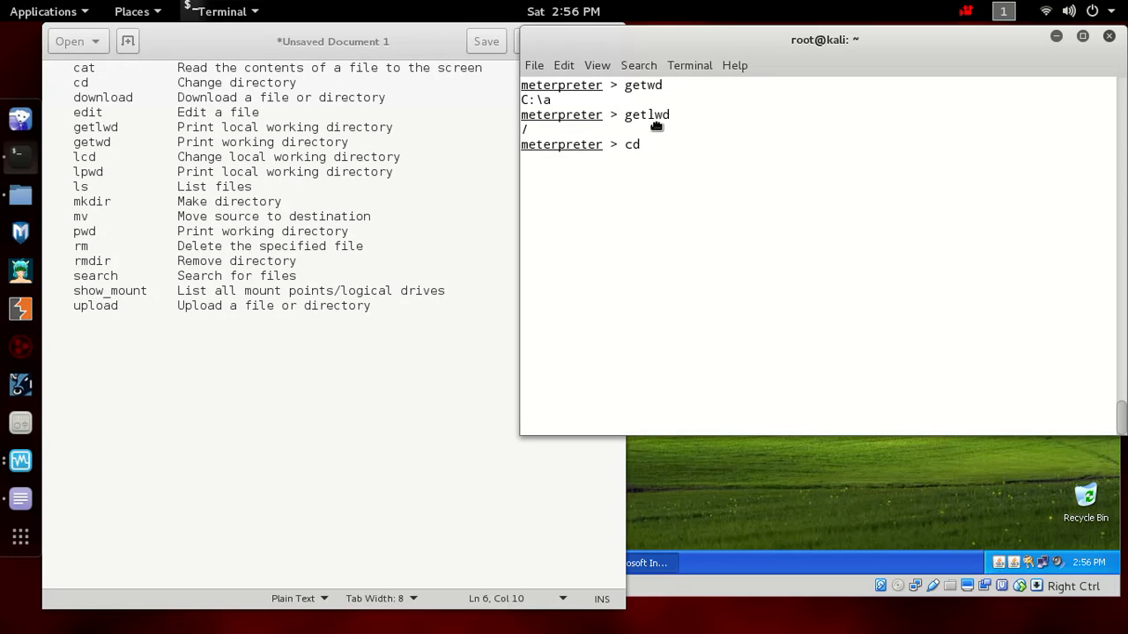
text(../)
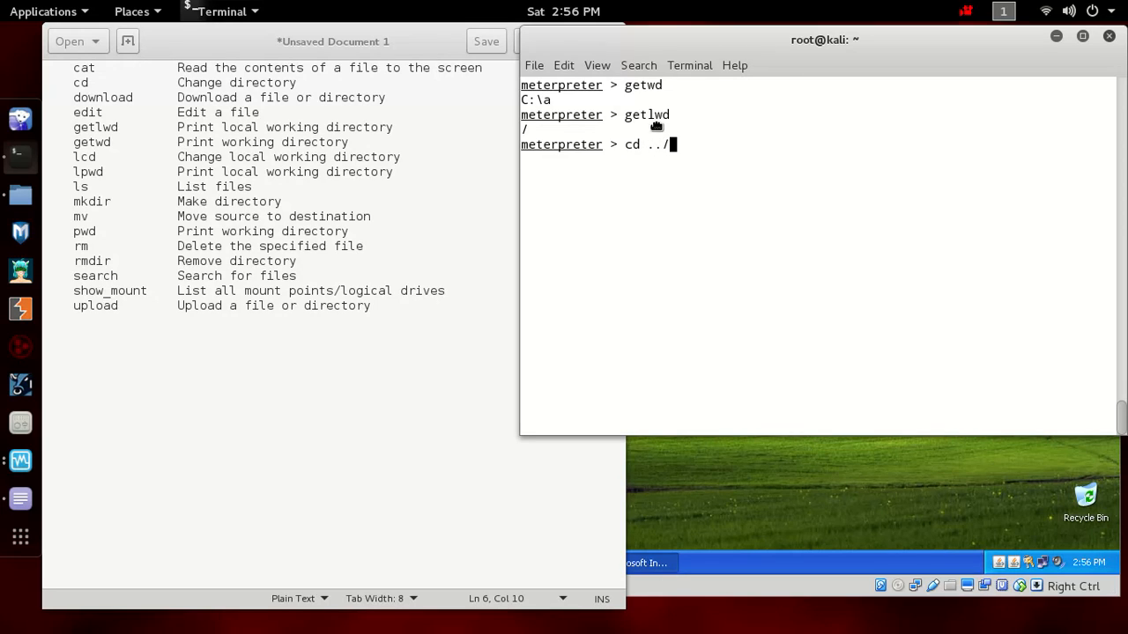
key(Return)
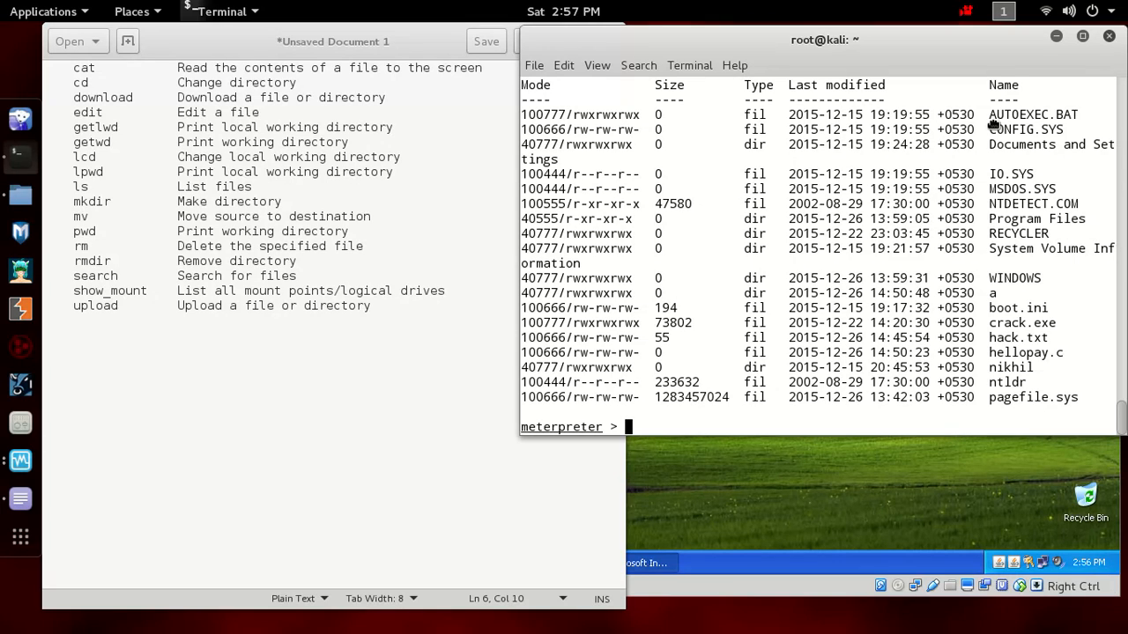
mouse_move(1093, 449)
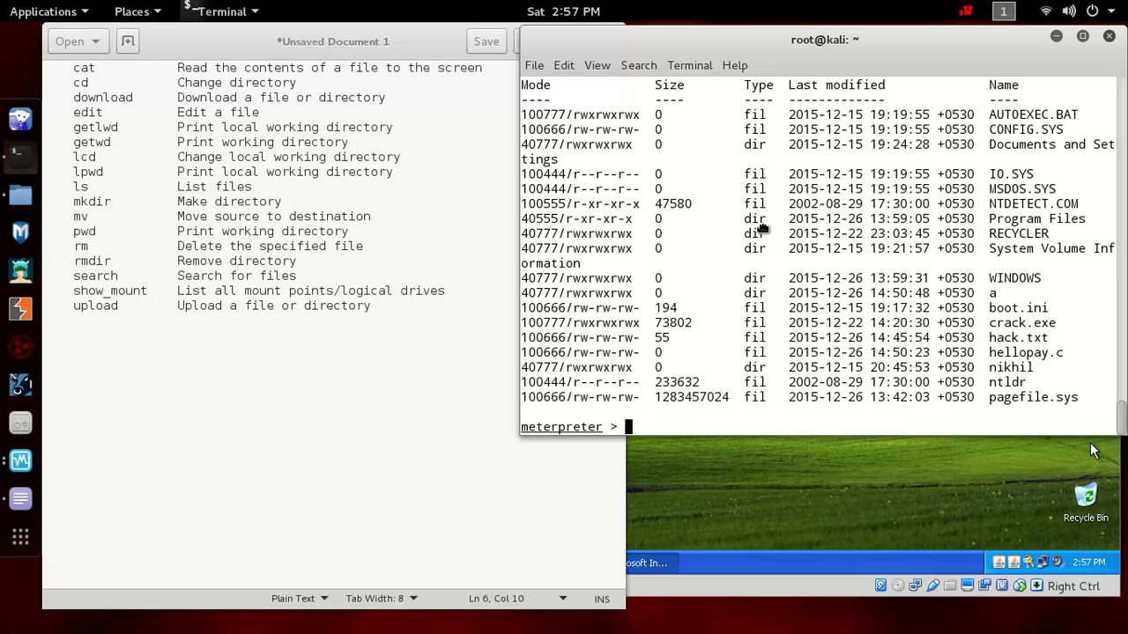
mouse_move(994, 353)
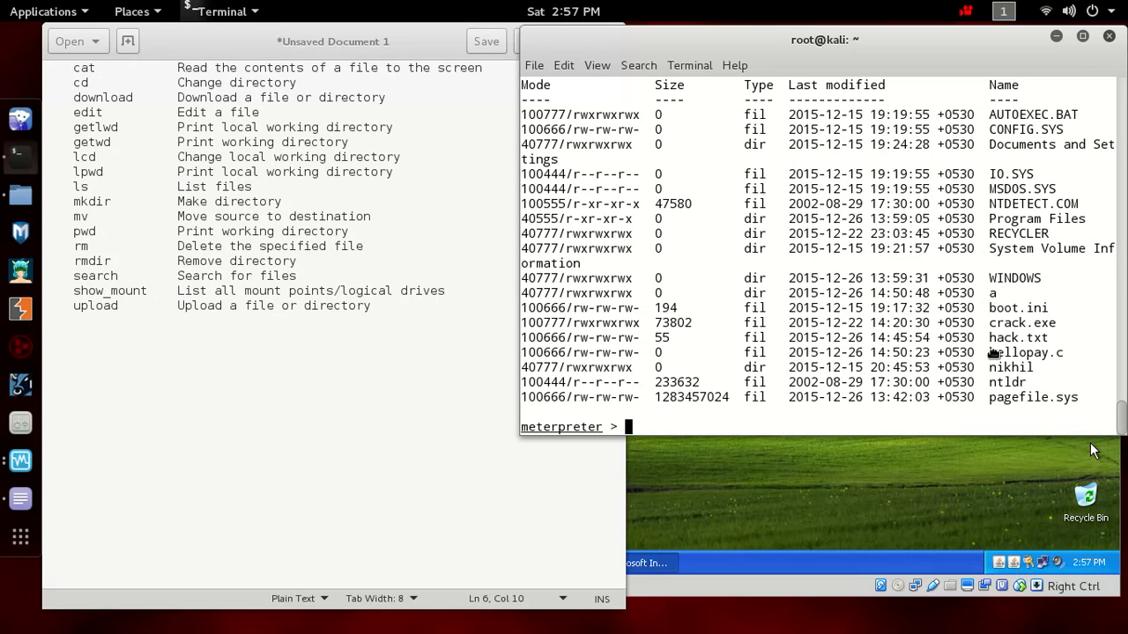
Step: Review the C:\ listing showing WINDOWS, a, nikhil, boot.ini and hack.txt
double_click(1017, 337)
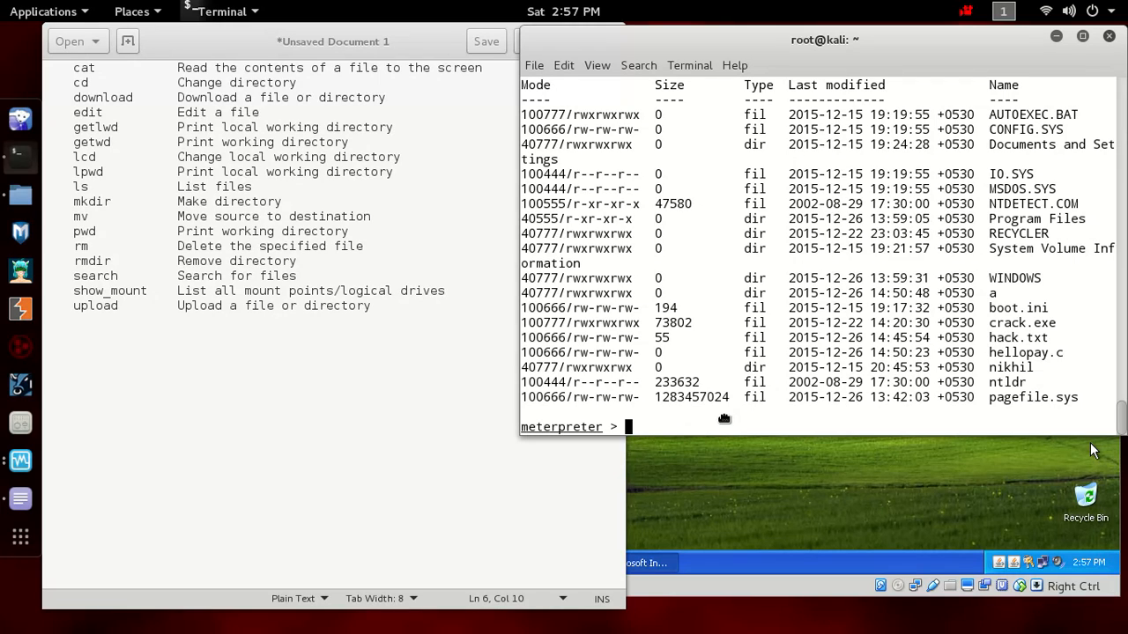
Step: Print hack.txt's original line about being edited via the payload
text(cat)
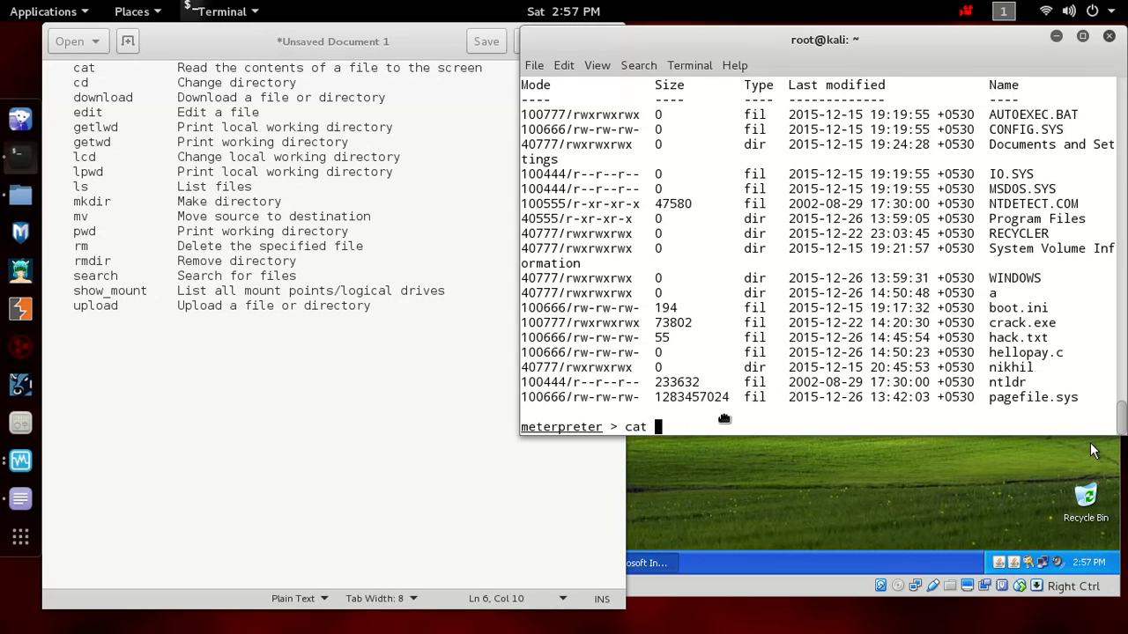
text(hact)
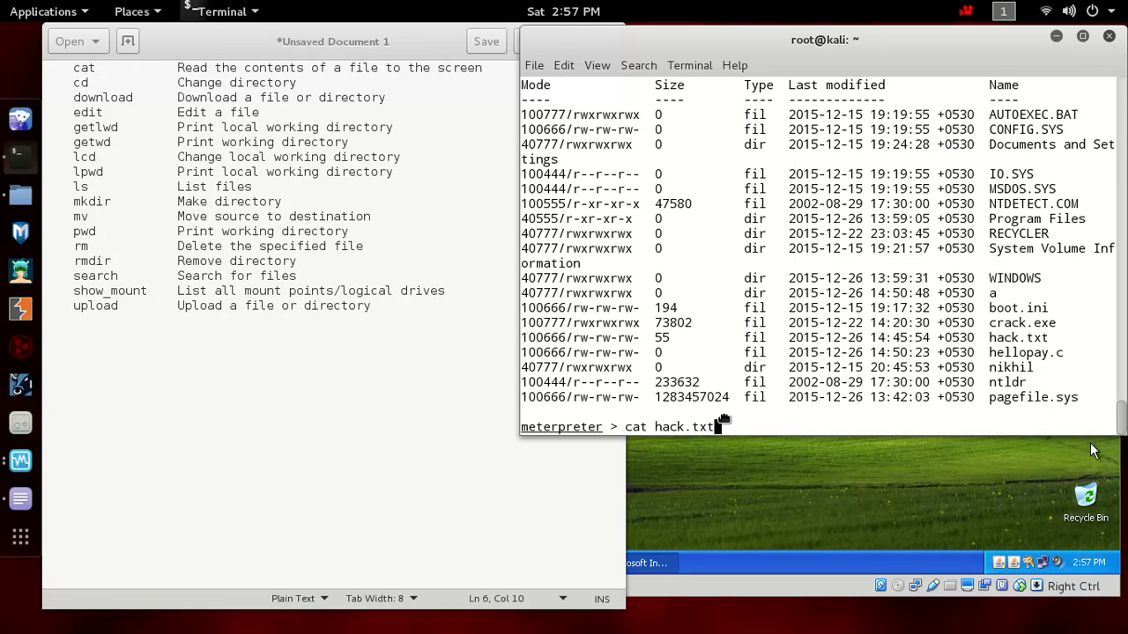
key(Return)
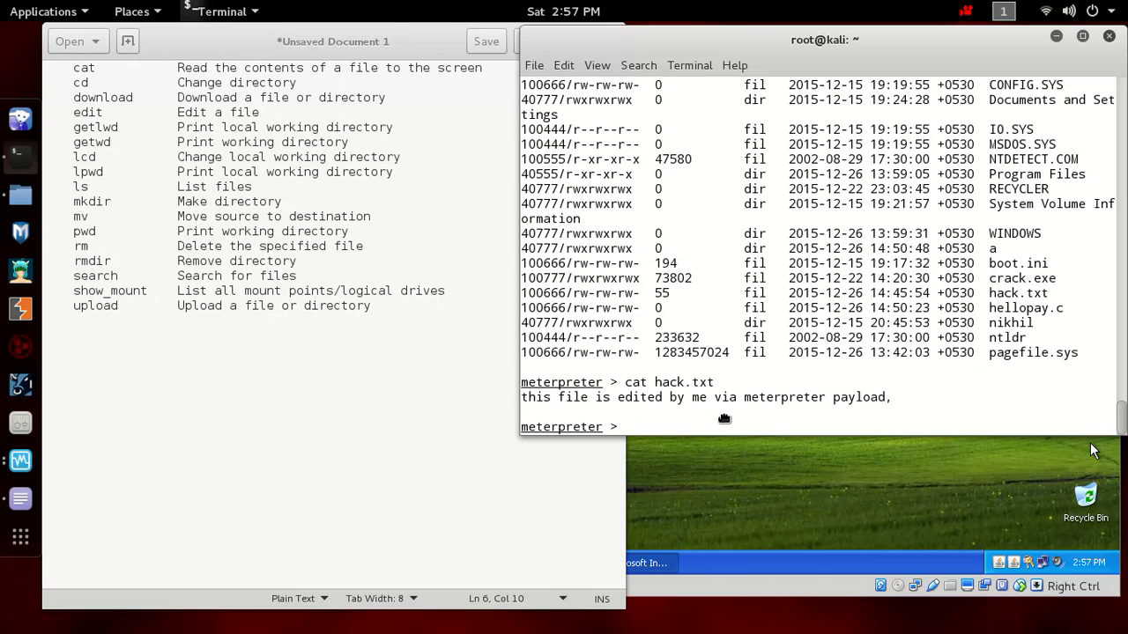
Step: Open hack.txt in the Vim editor with edit hack.txt
text(ediu)
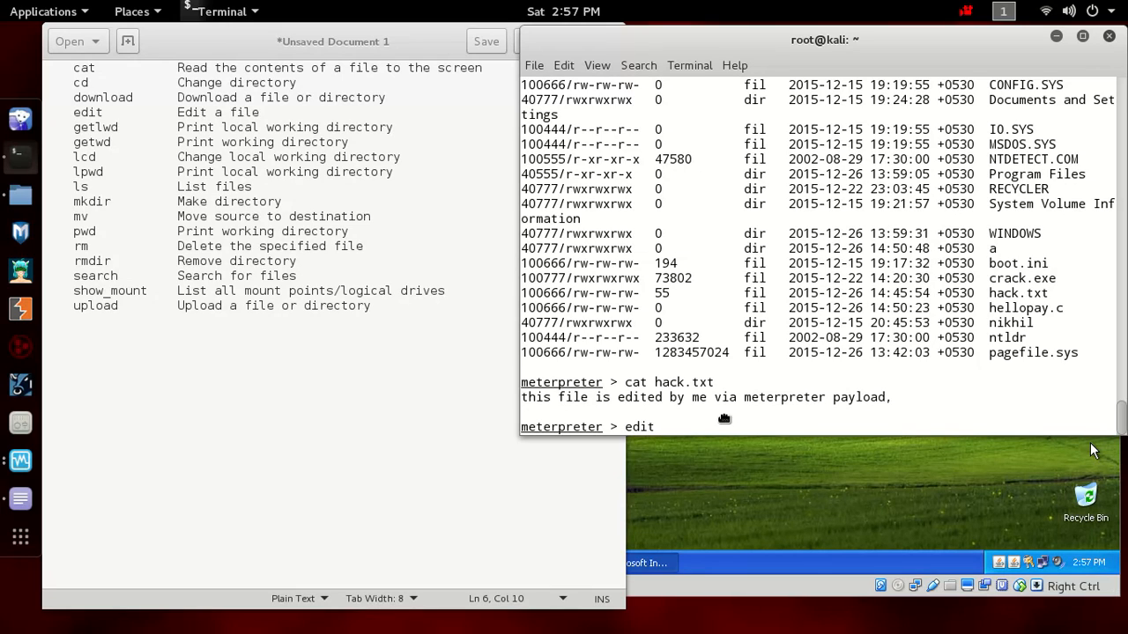
text(hack,)
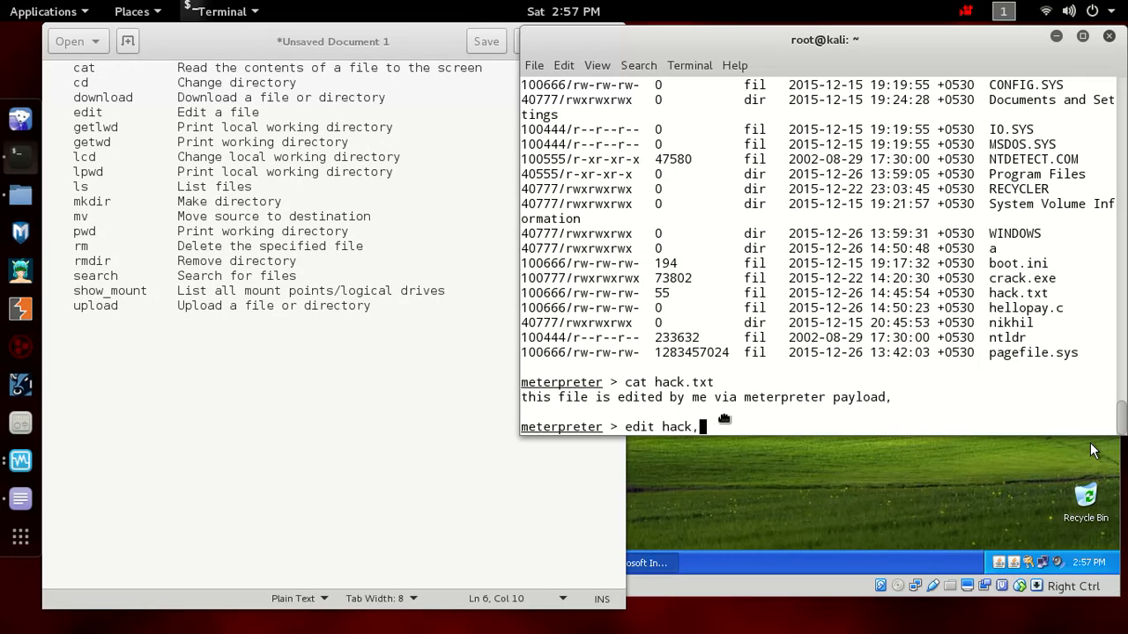
text(txt)
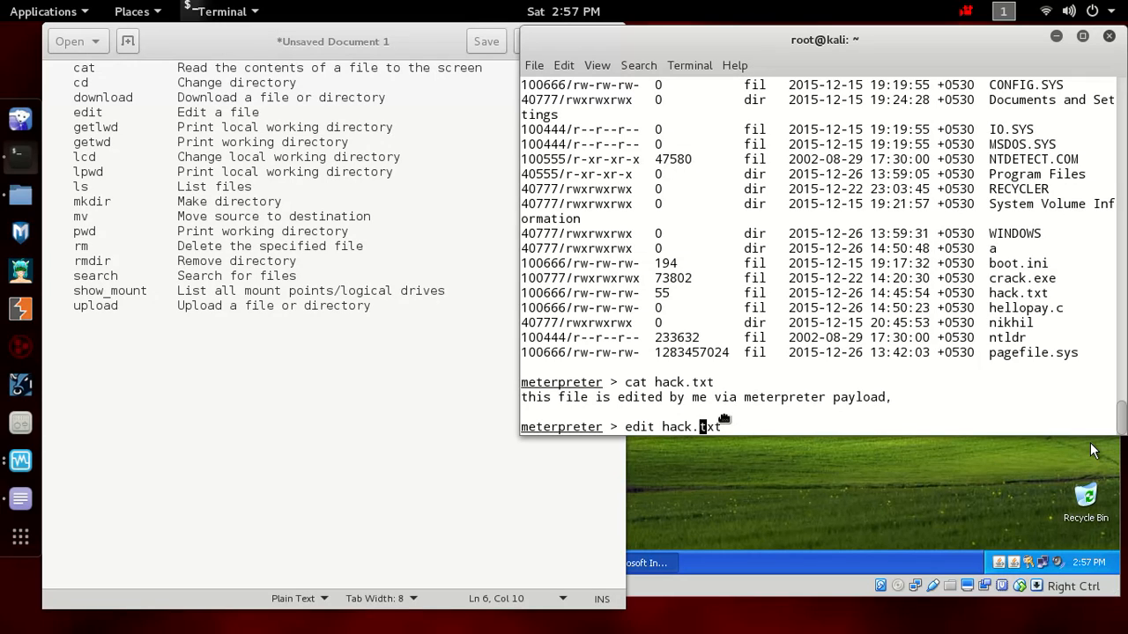
key(Return)
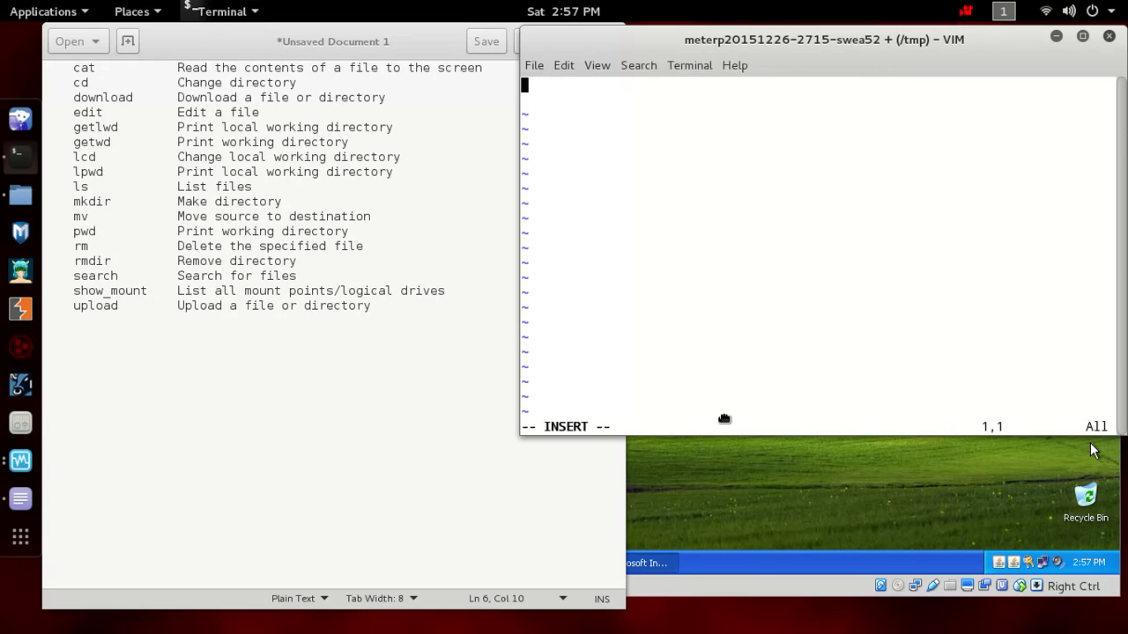
Step: Add lines 'hello xp', 'this is me Nikhil' and 'editing this file through meterpreter.'
text(hello)
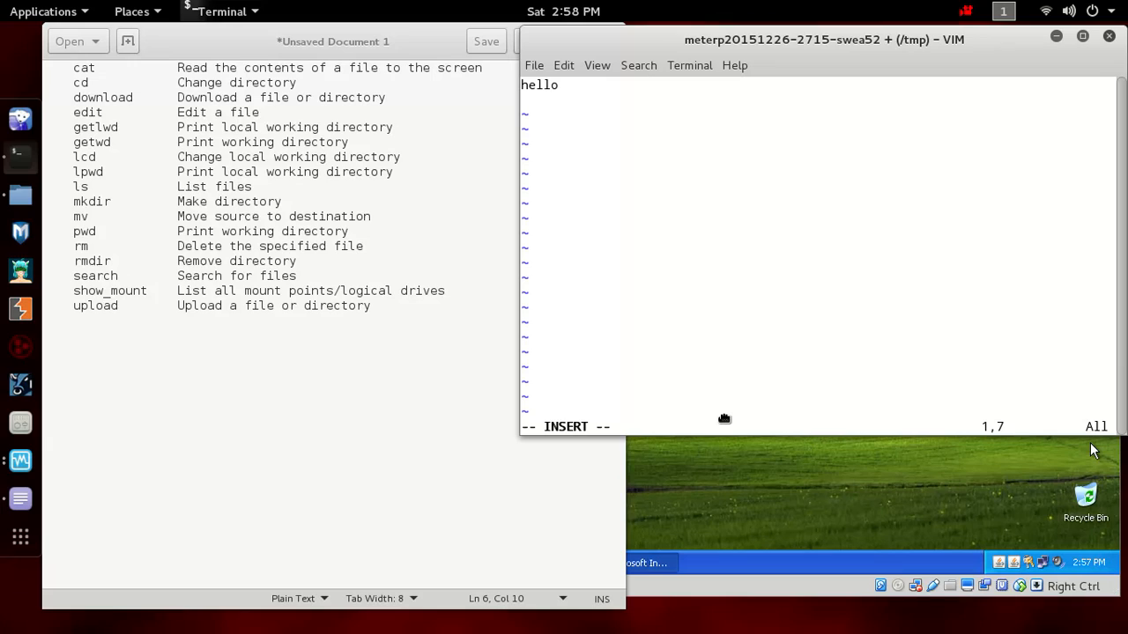
text(xp)
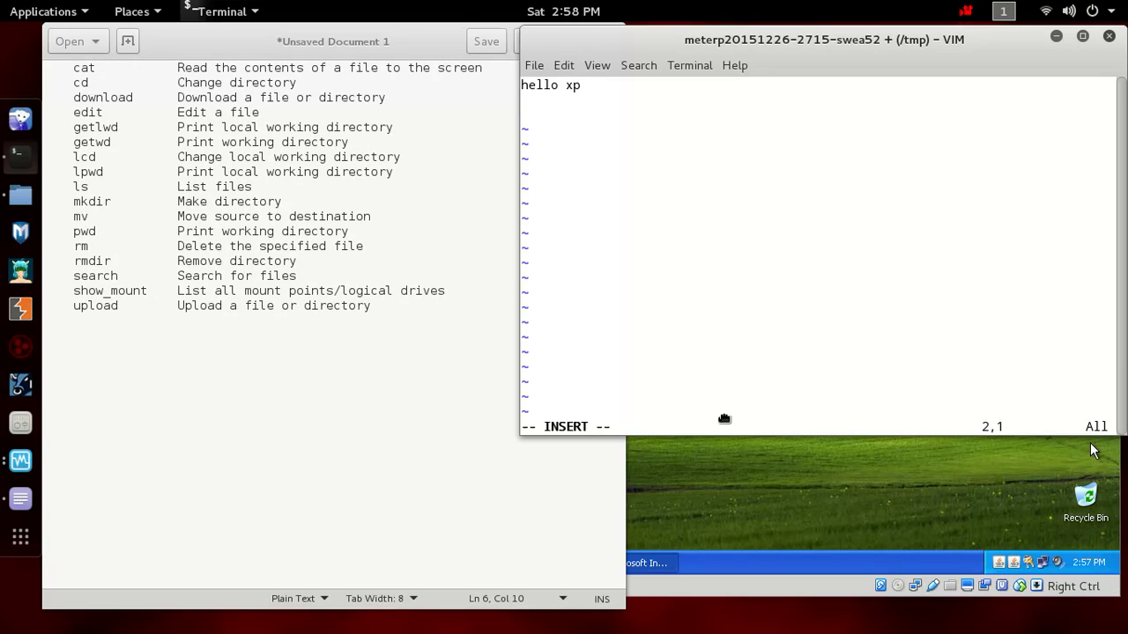
text(this is me)
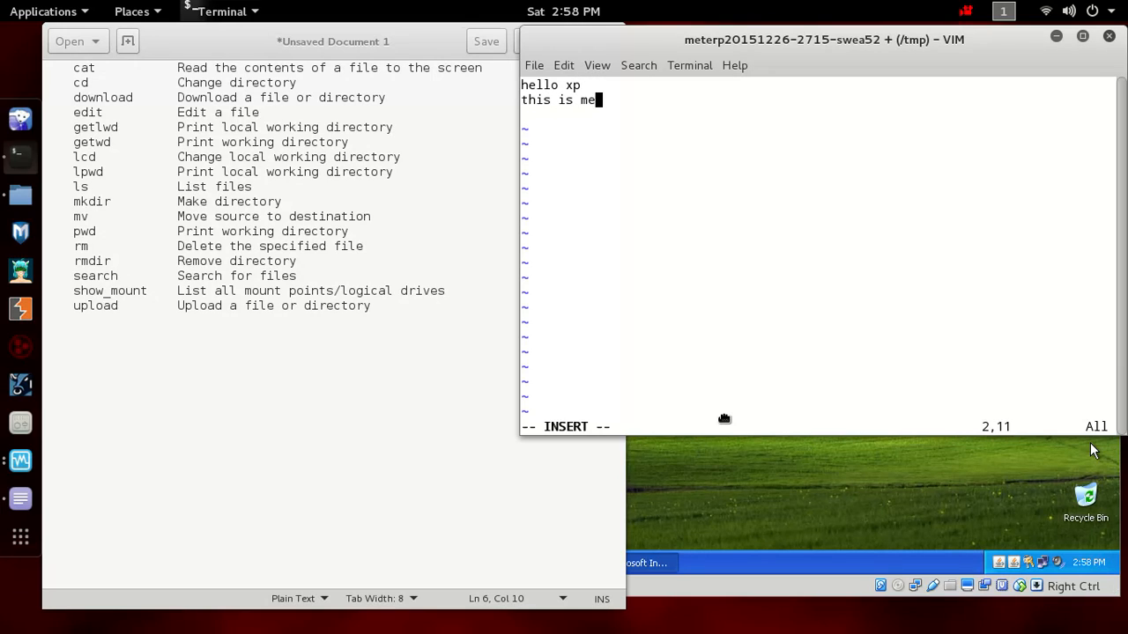
text(Nik)
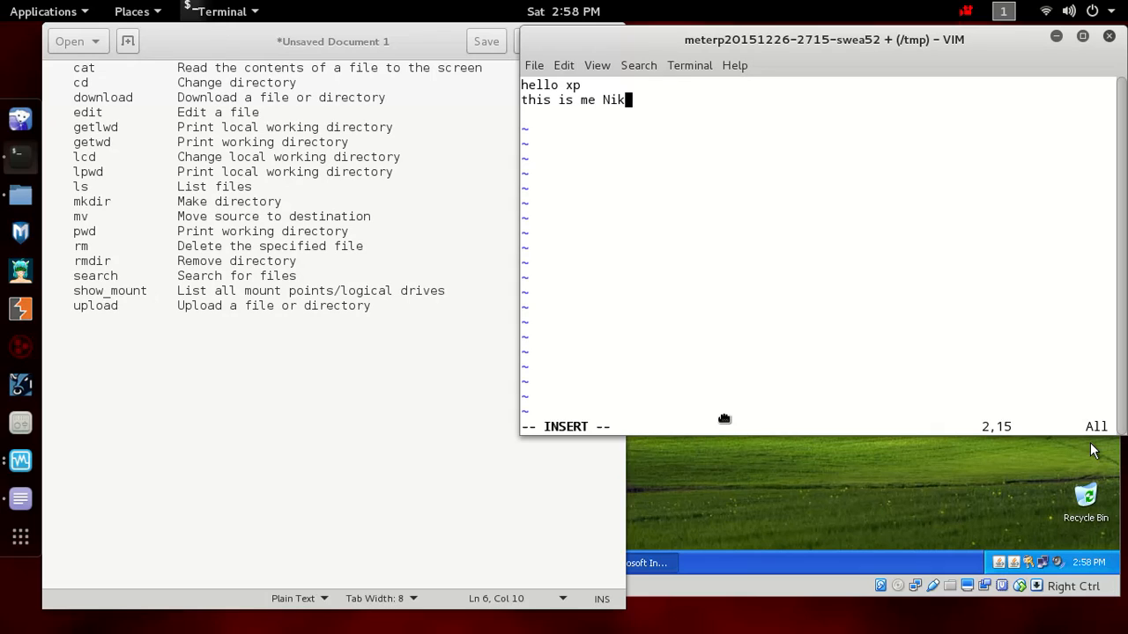
text(hil)
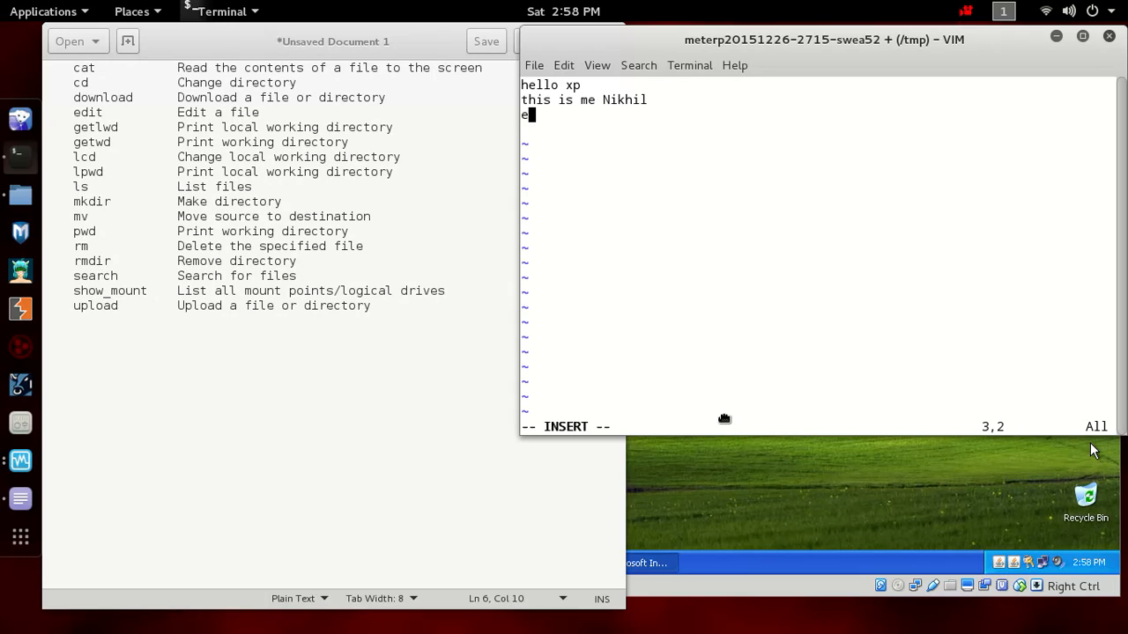
text(diting this)
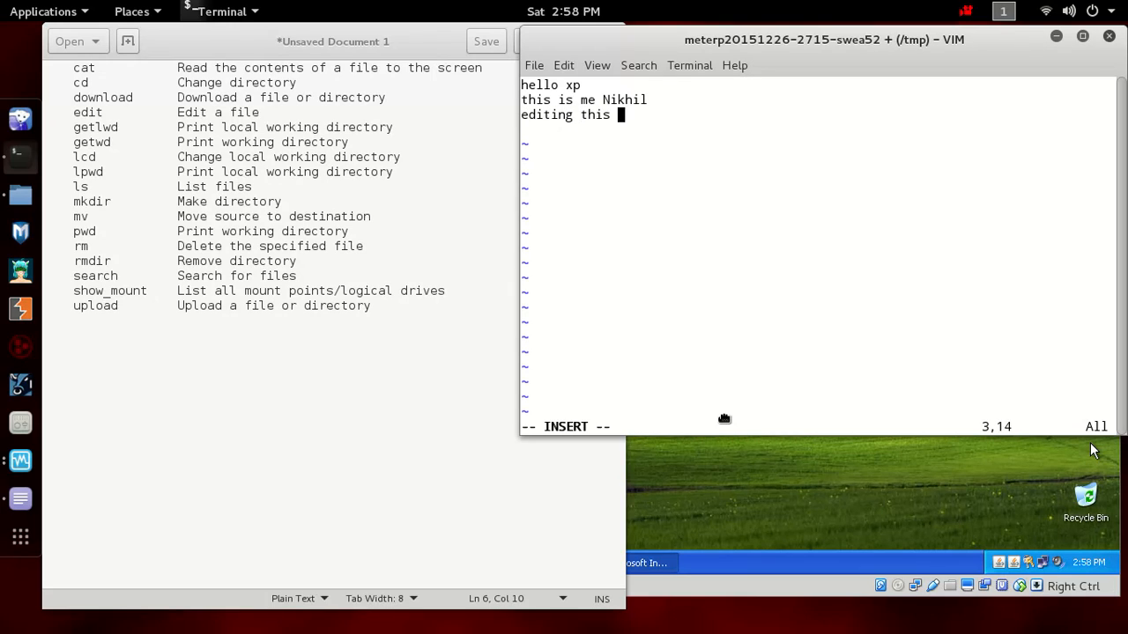
text(file thro)
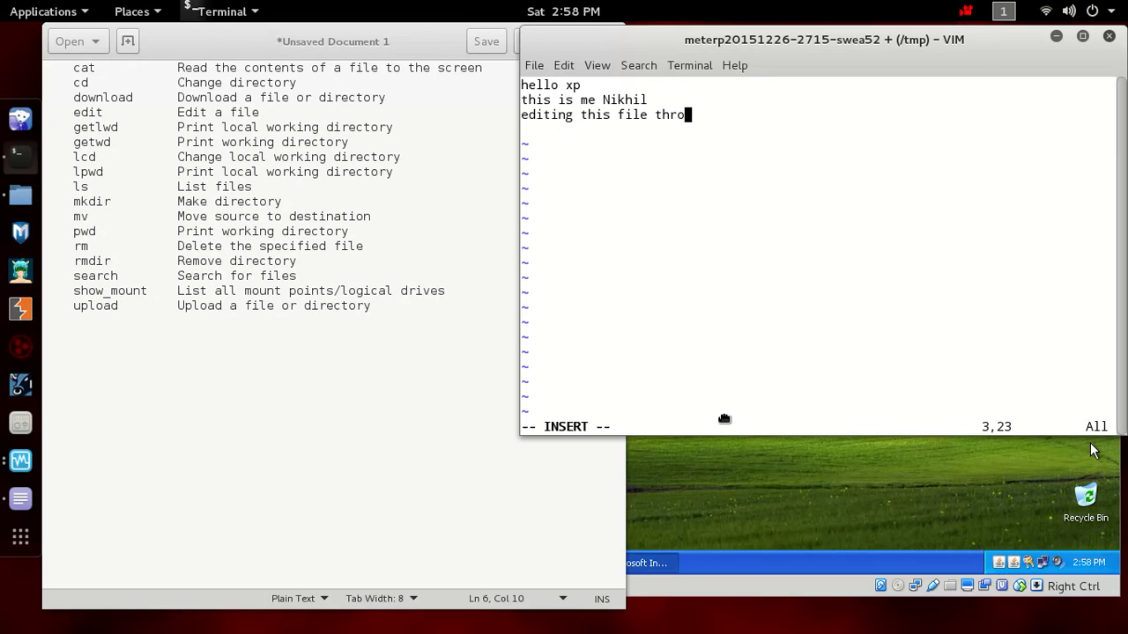
text(ugh meter)
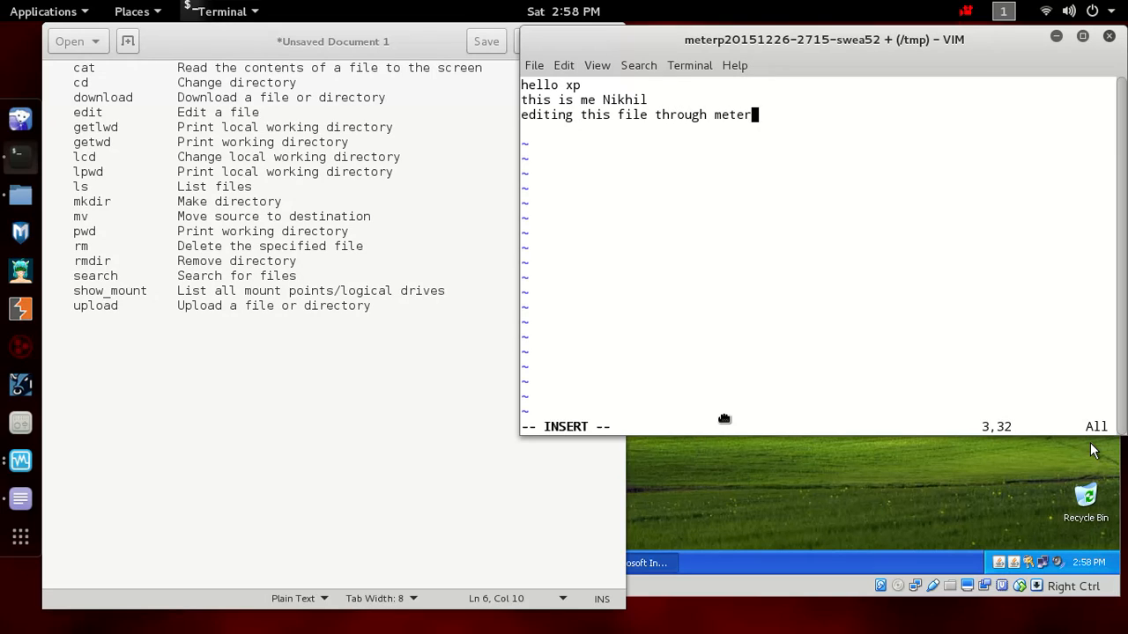
text(preter/)
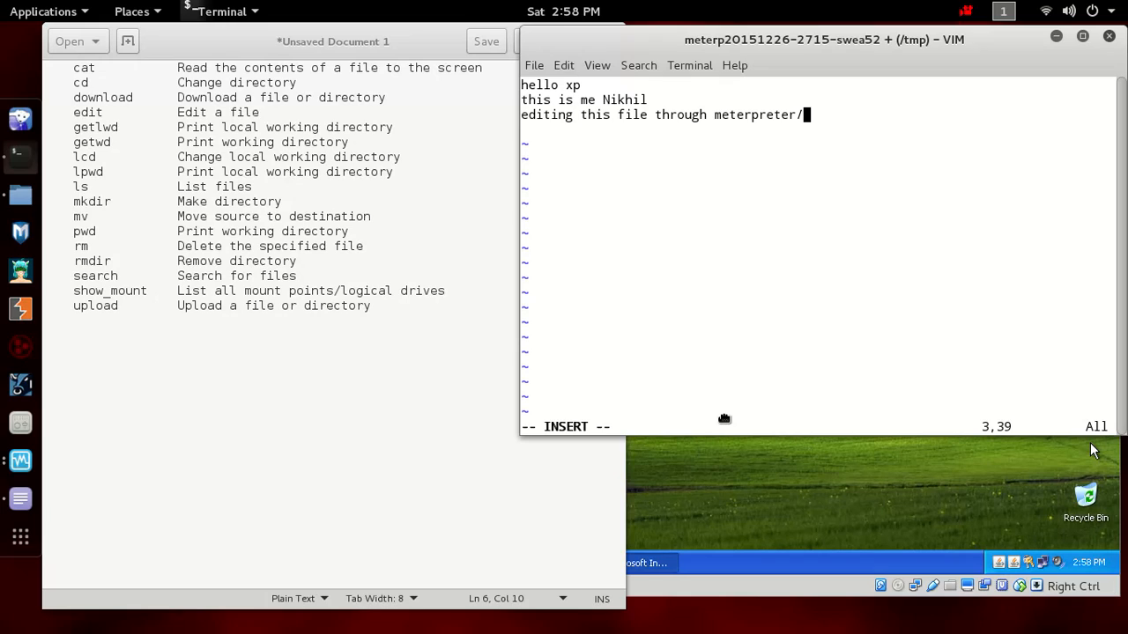
text(.)
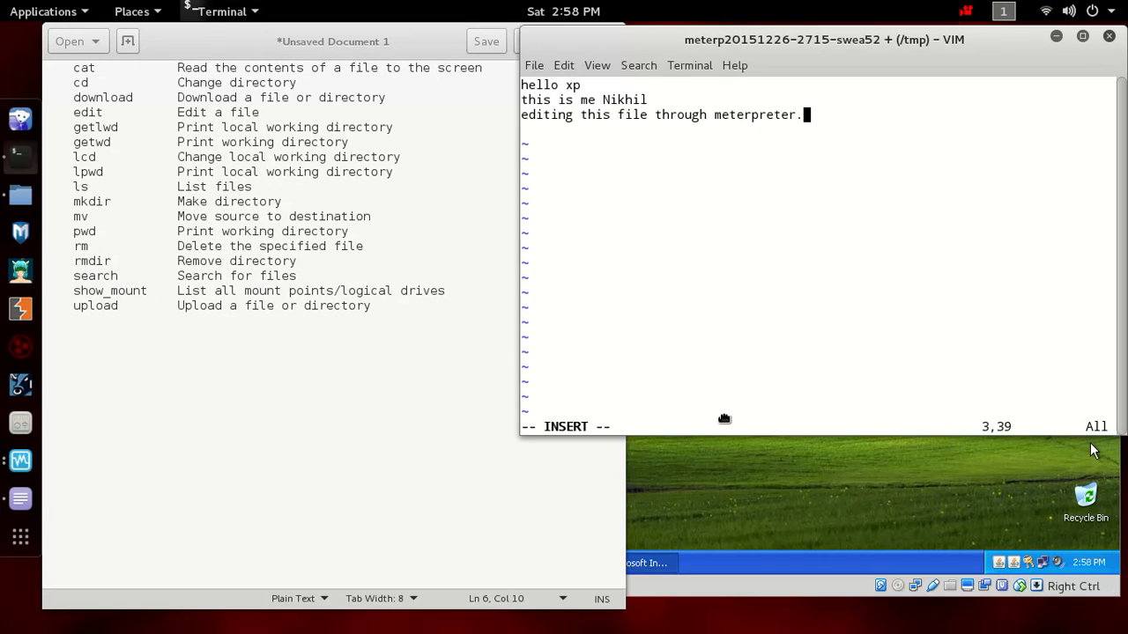
Step: Leave insert mode and save hack.txt with :wq, returning to meterpreter
key(Escape)
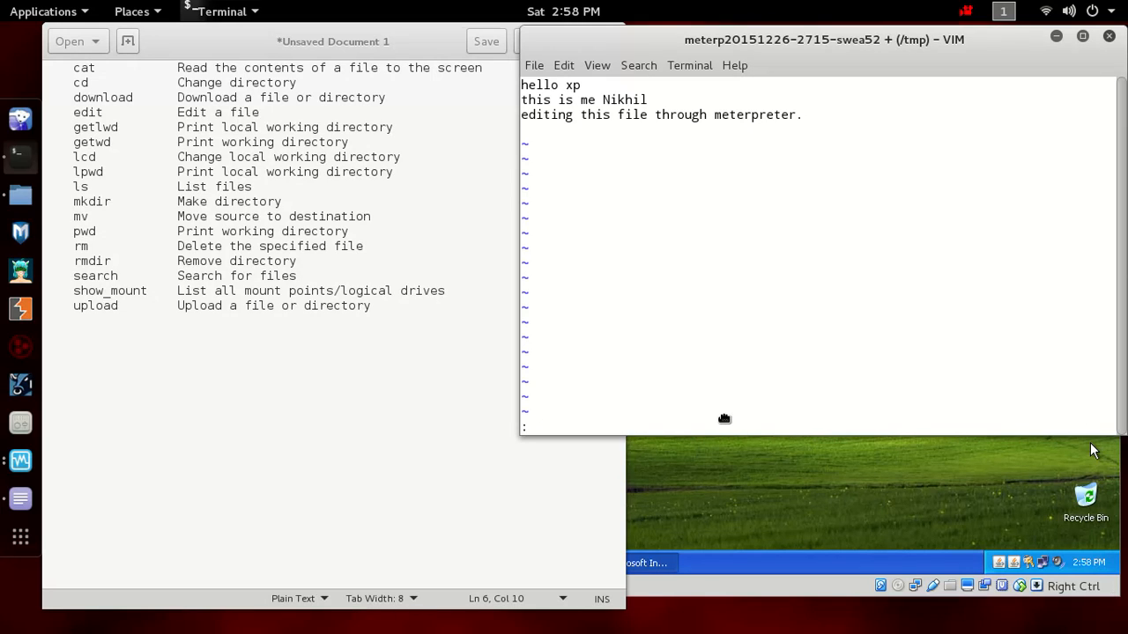
text(:wq)
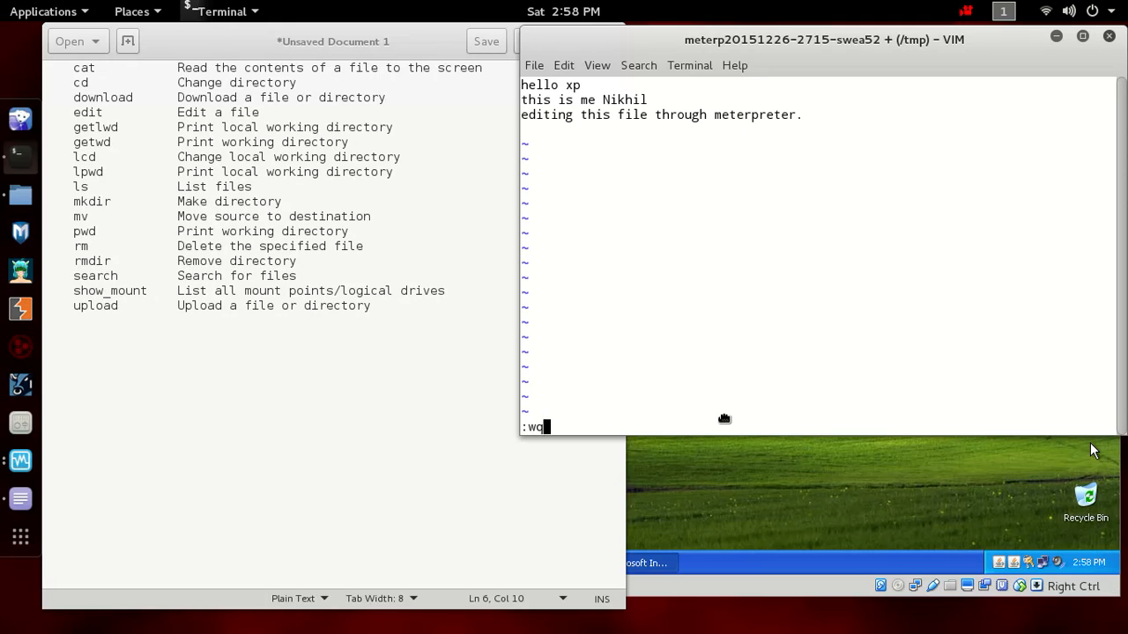
key(Return)
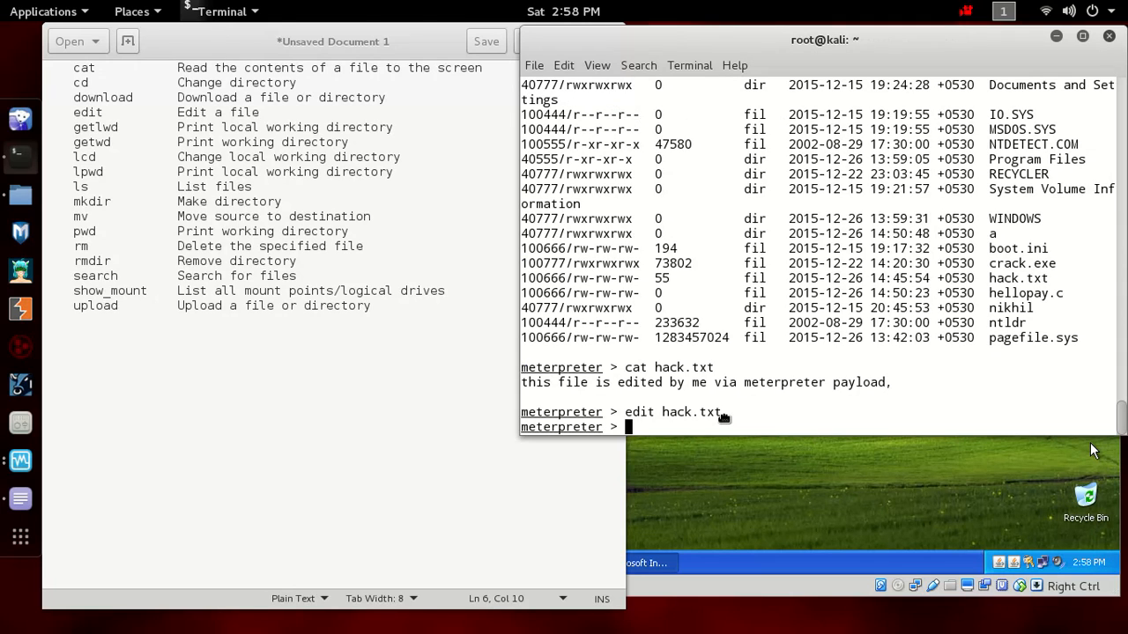
Step: Print the updated hack.txt with cat, showing the three saved lines
text(cat)
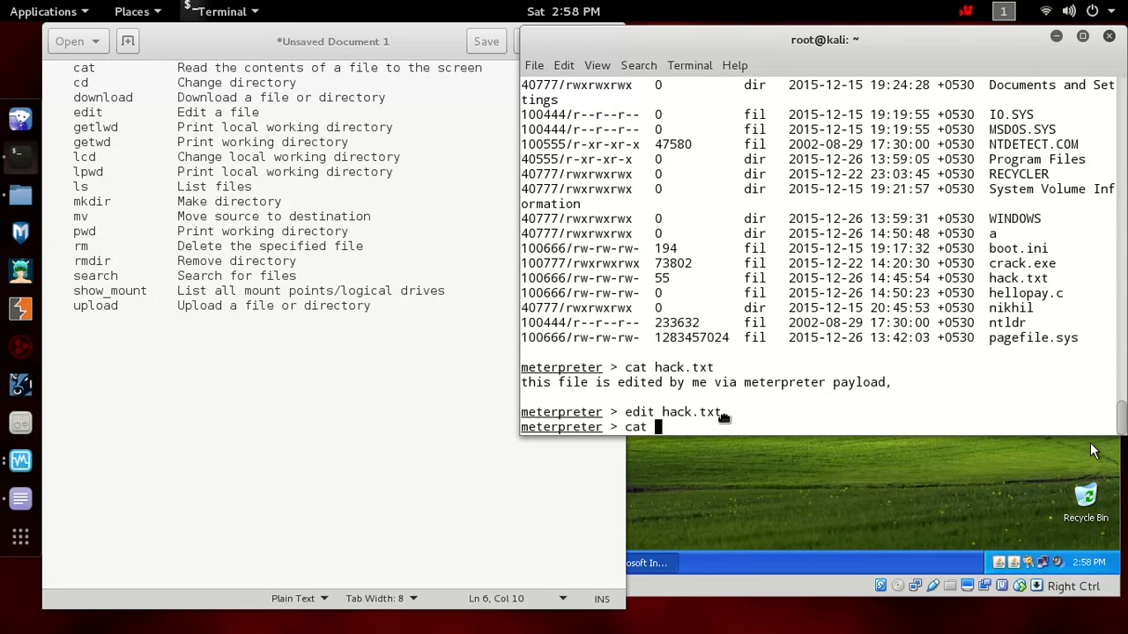
text(hac)
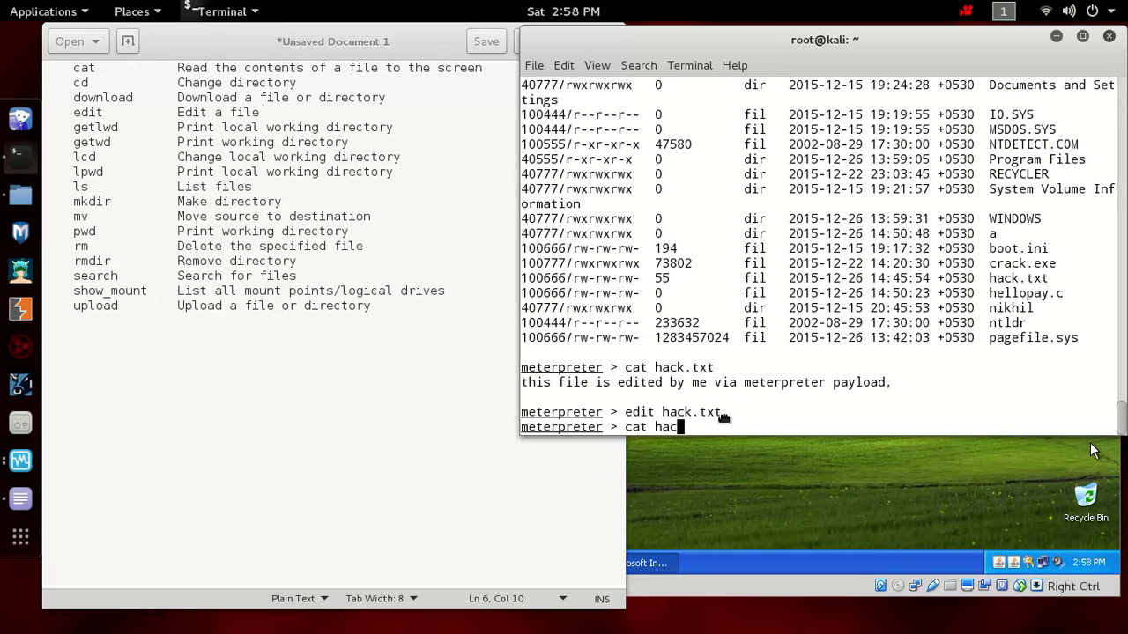
key(Return)
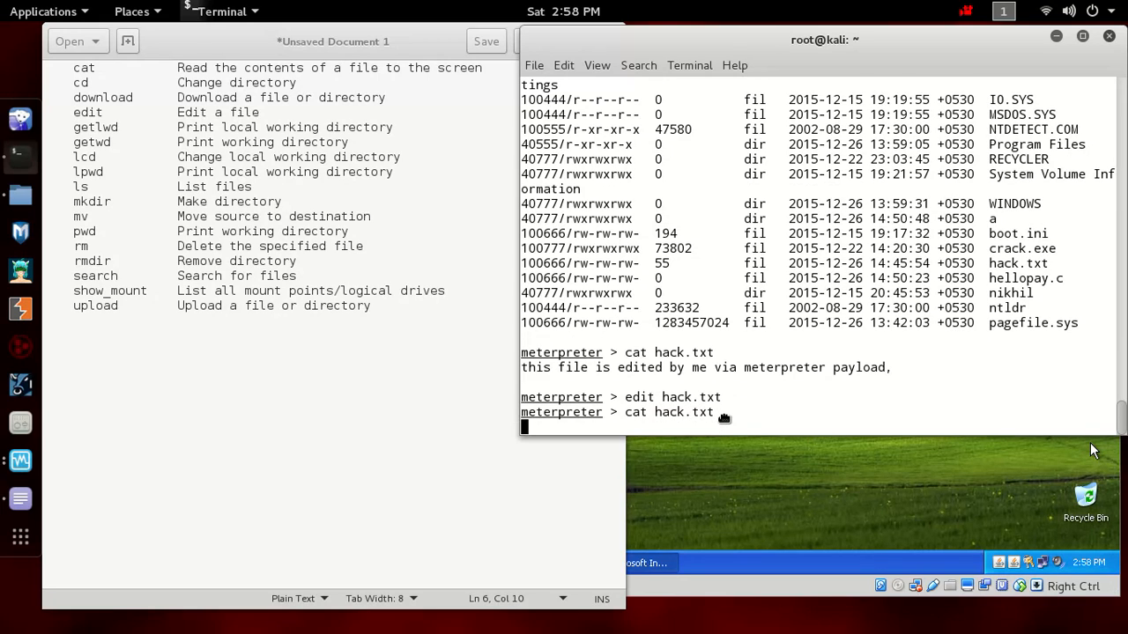
key(Return)
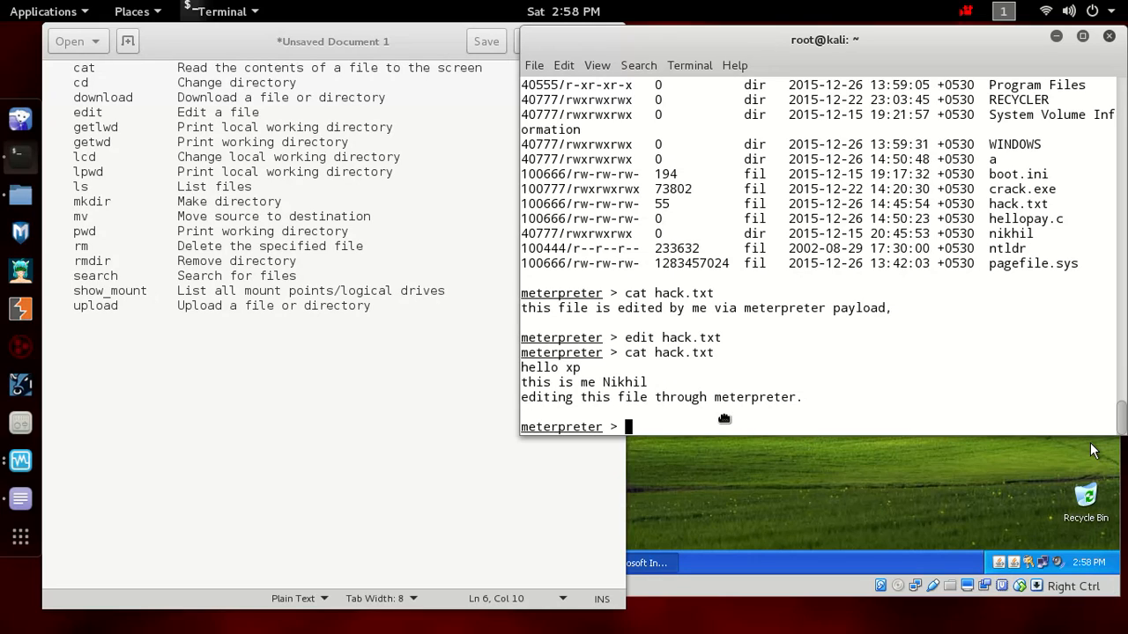
text(download)
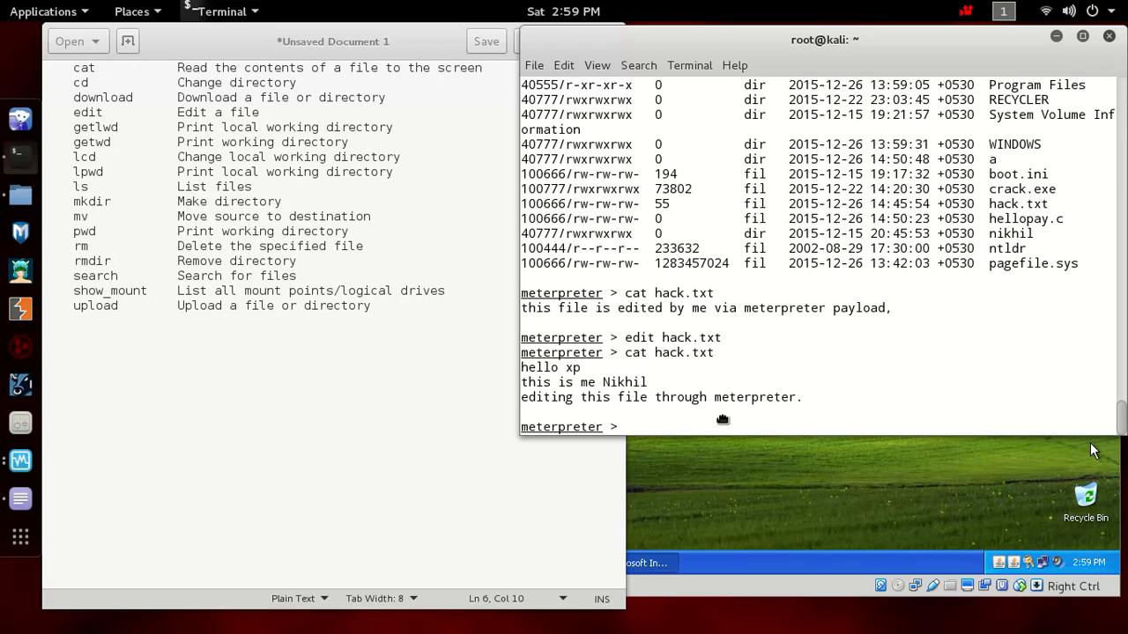
Step: Download boot.ini from the XP target into the local root folder
text(getwd)
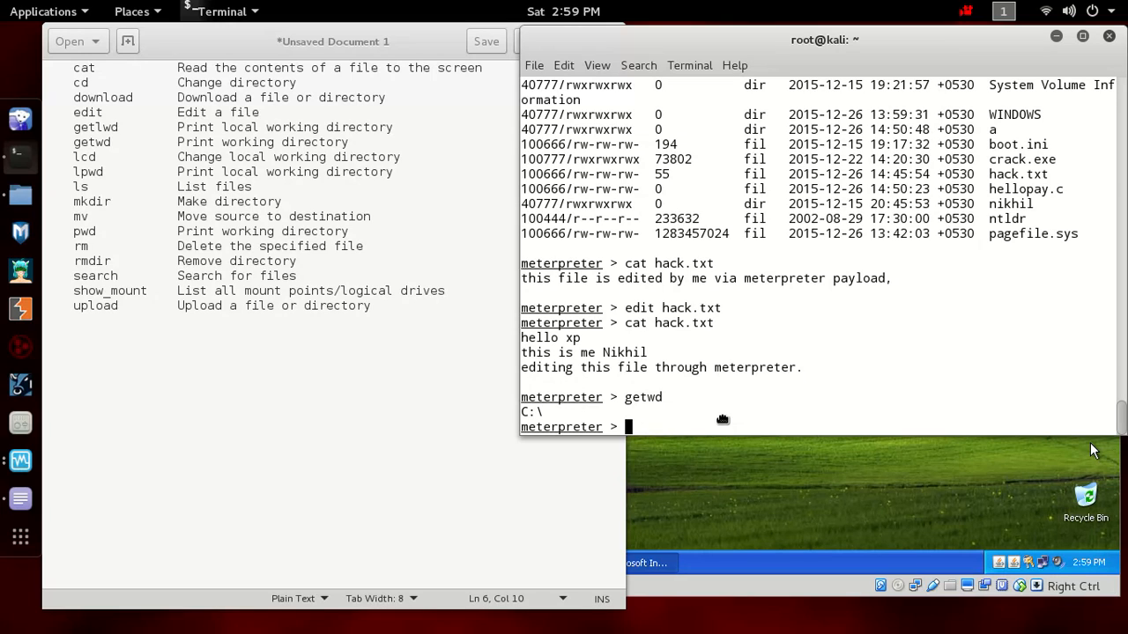
text(getlw)
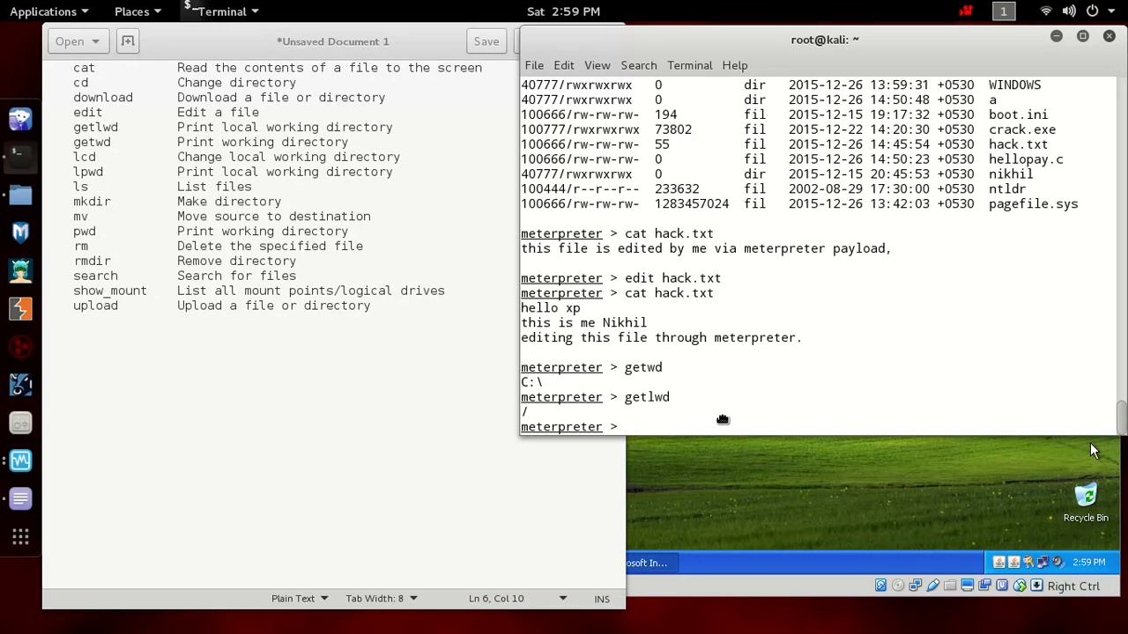
text(down)
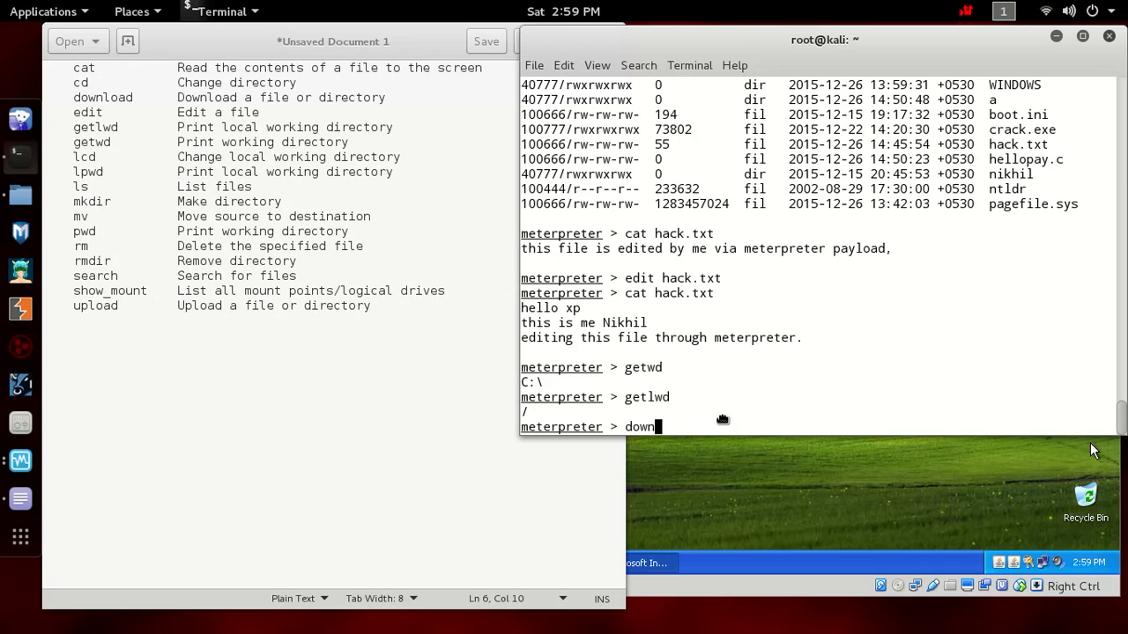
text(load boot.)
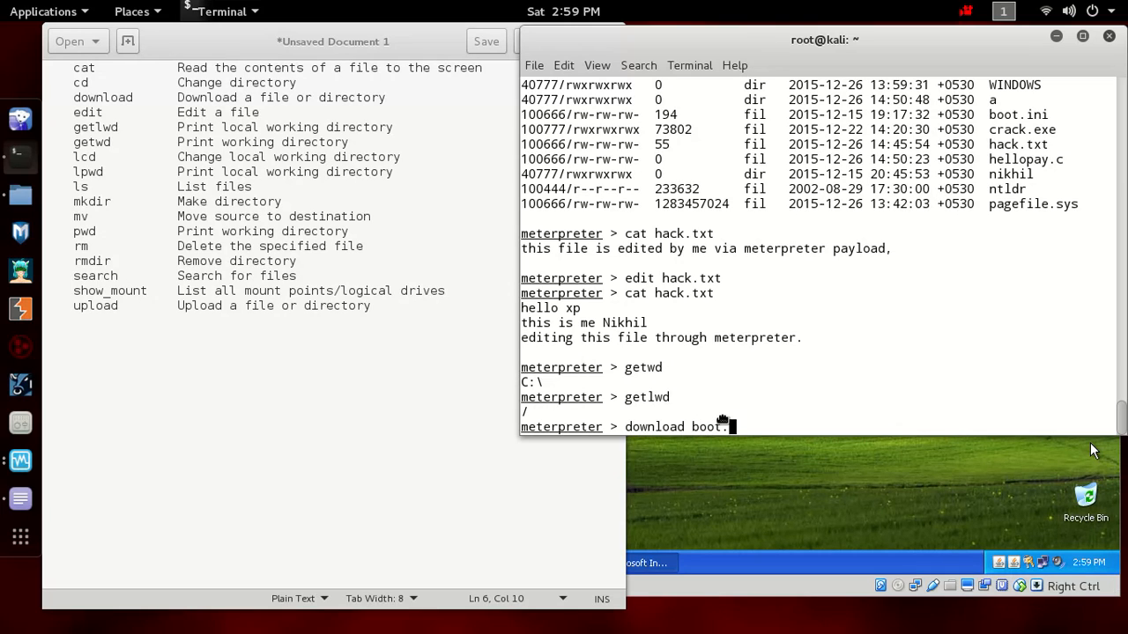
key(Return)
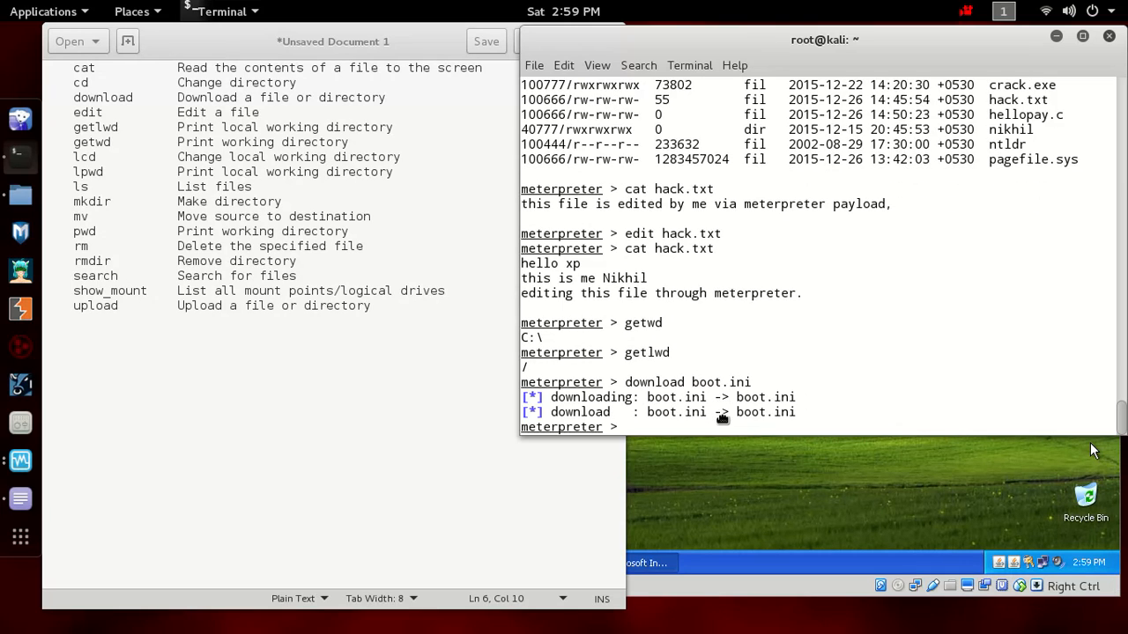
mouse_move(20, 194)
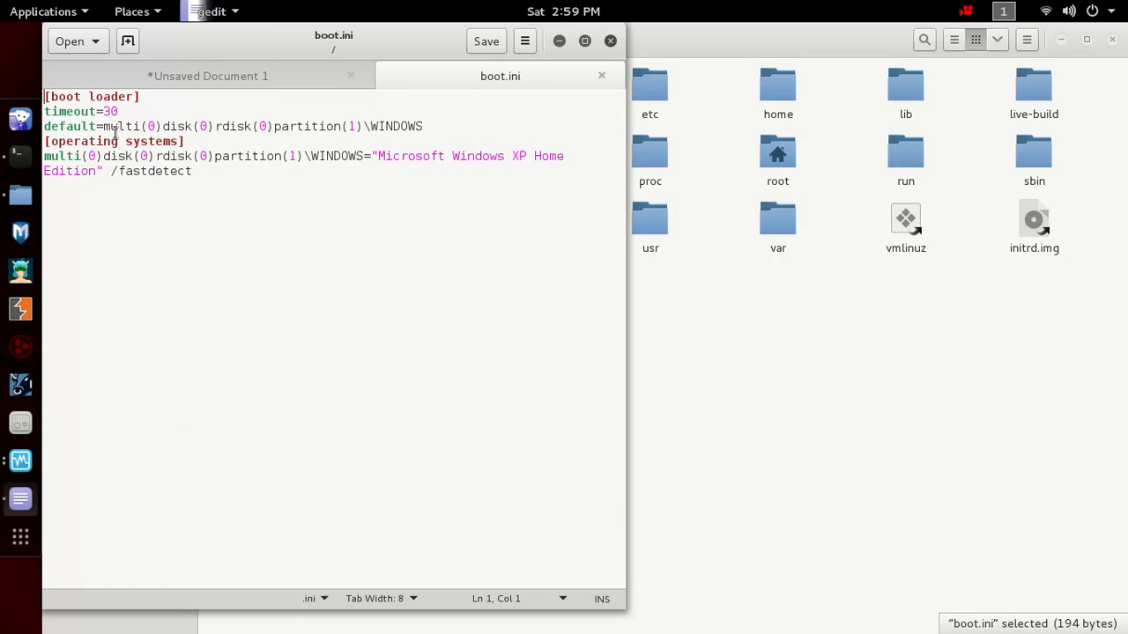
click(207, 76)
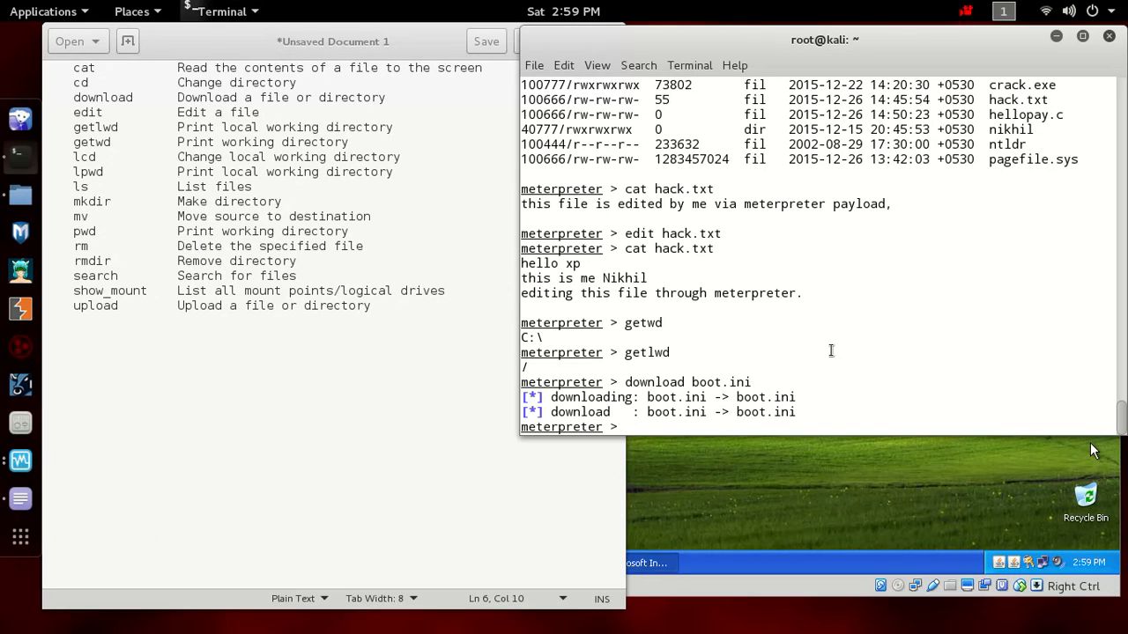
text(upl)
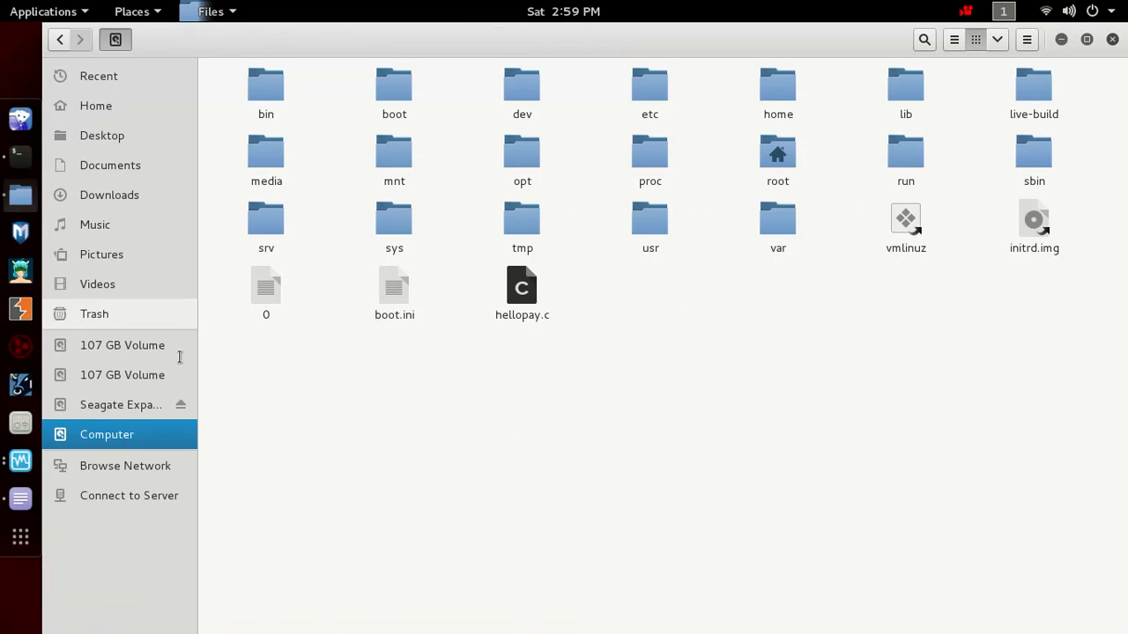
Step: Create an empty local xyz.txt in / and confirm it appears in GNOME Files
click(522, 286)
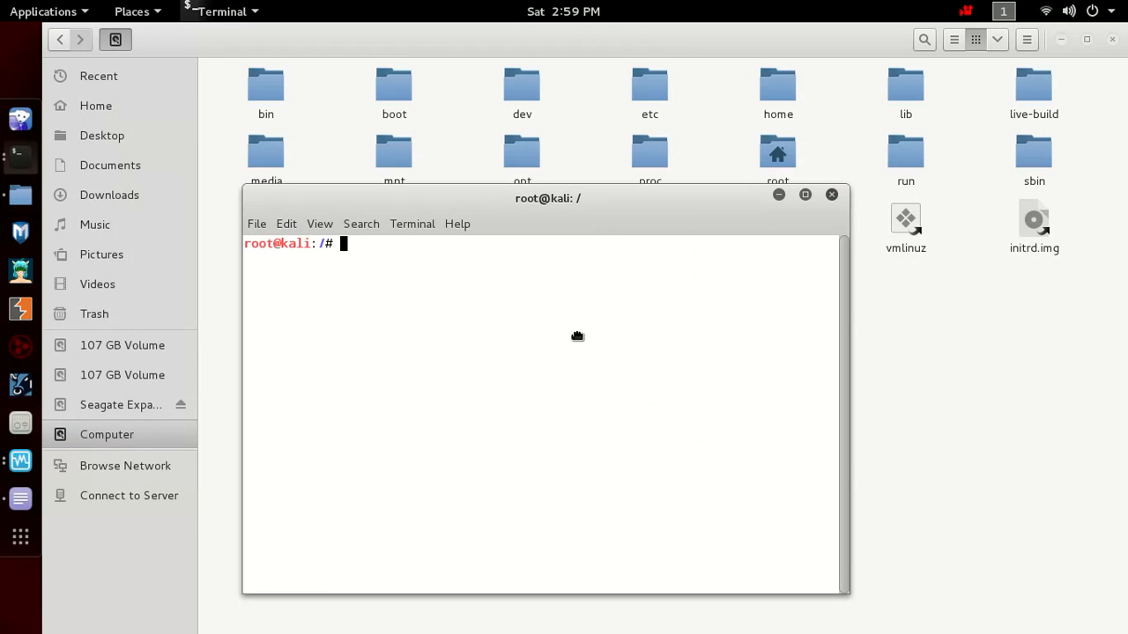
text(vi)
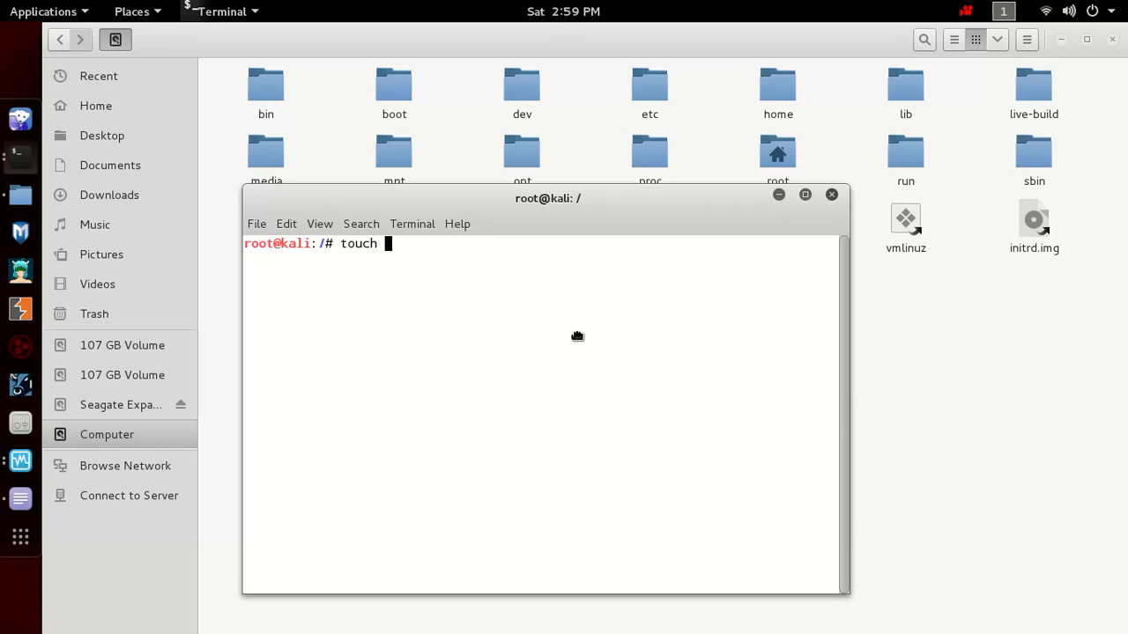
text(xy)
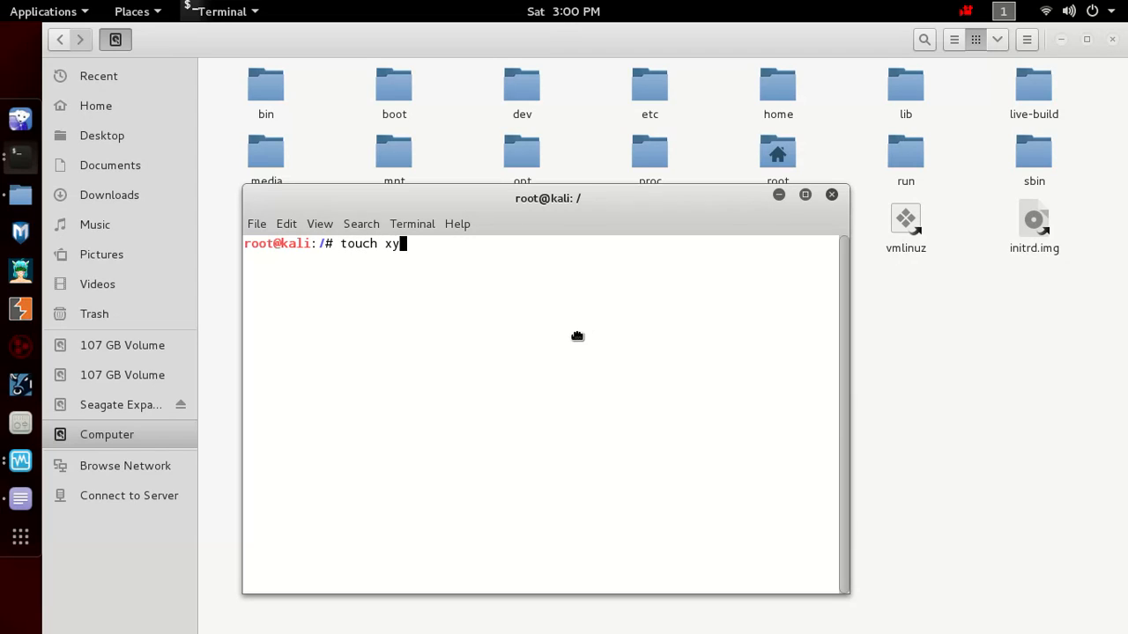
key(Return)
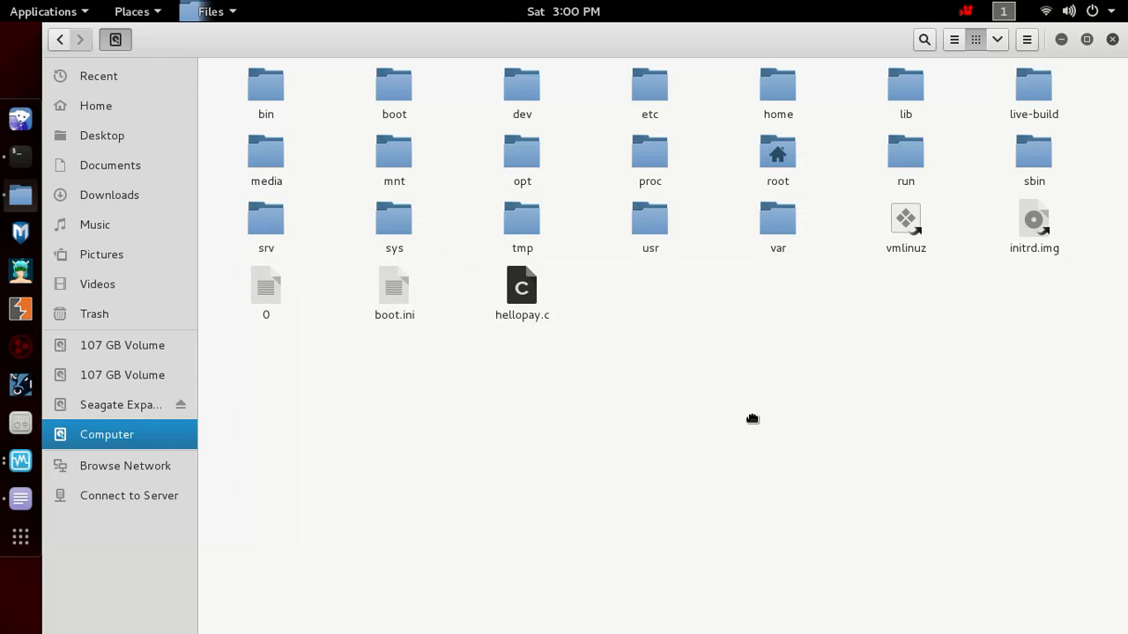
mouse_move(761, 416)
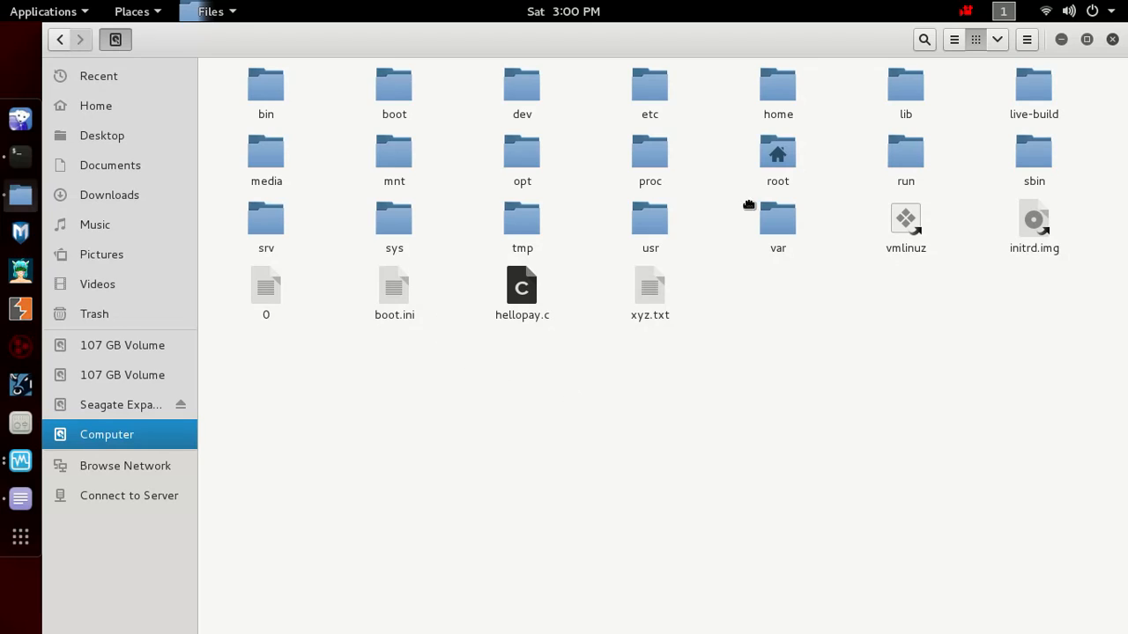
click(95, 108)
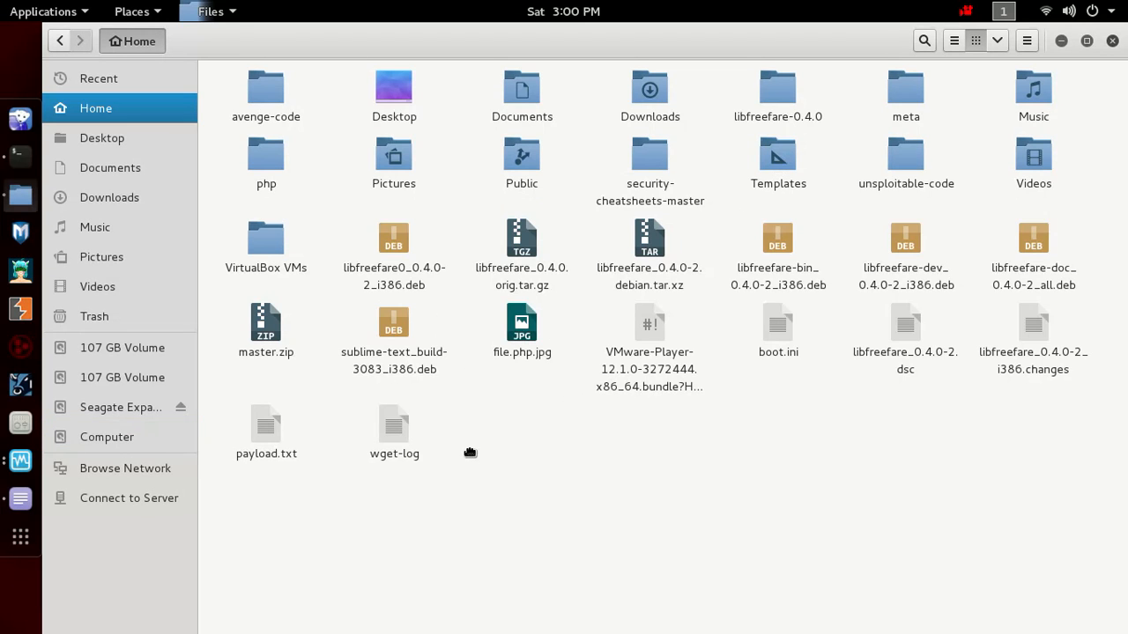
mouse_move(340, 444)
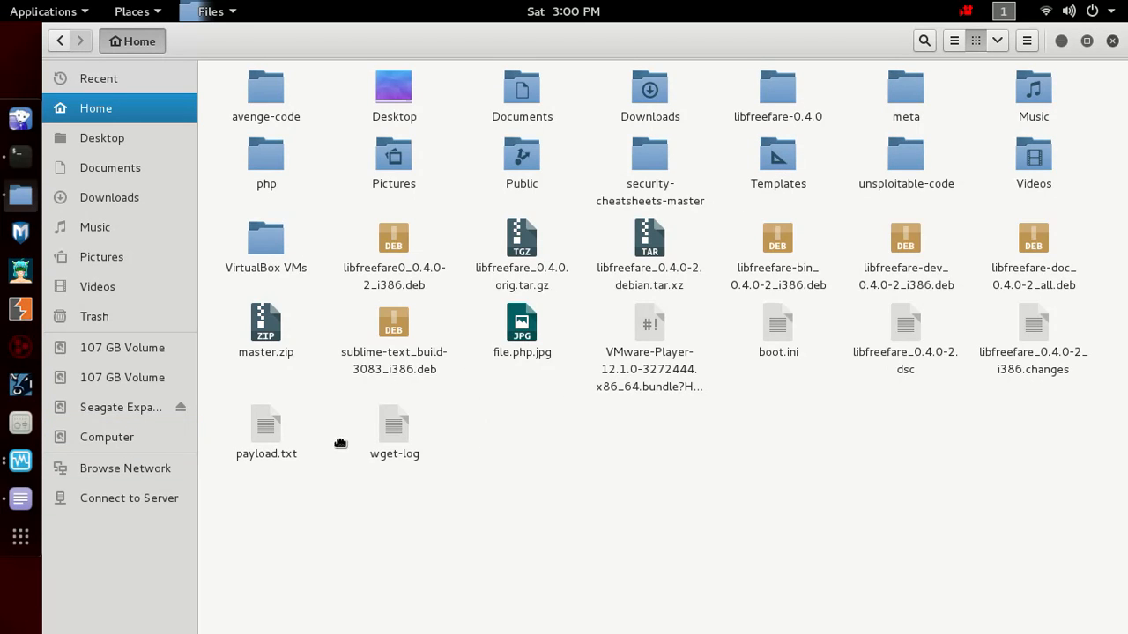
mouse_move(1033, 303)
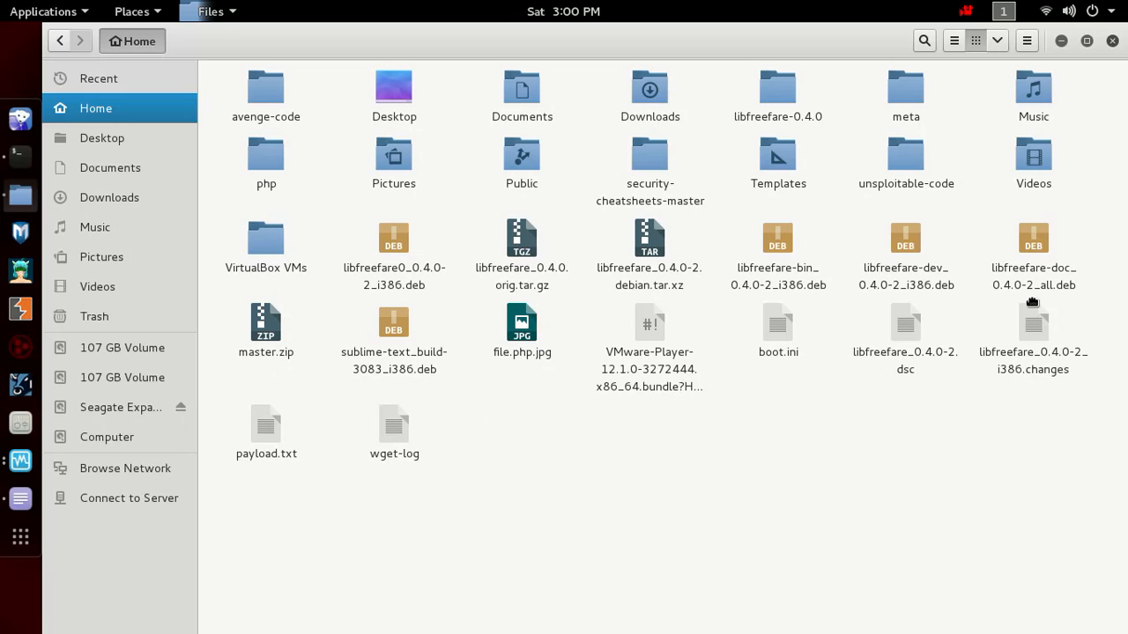
mouse_move(686, 439)
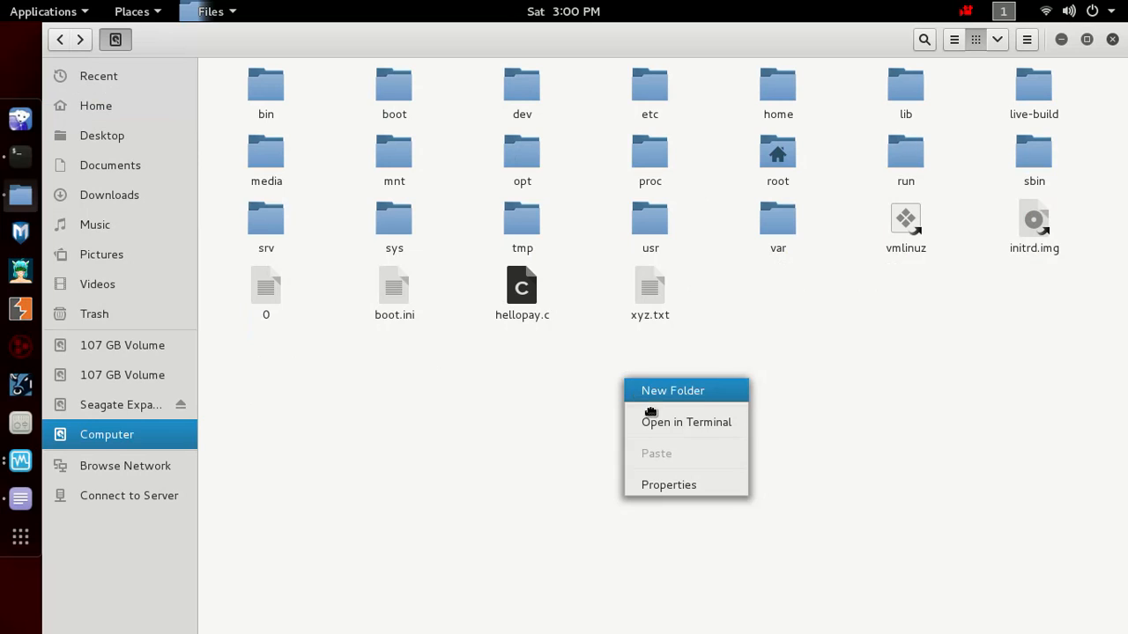
click(686, 423)
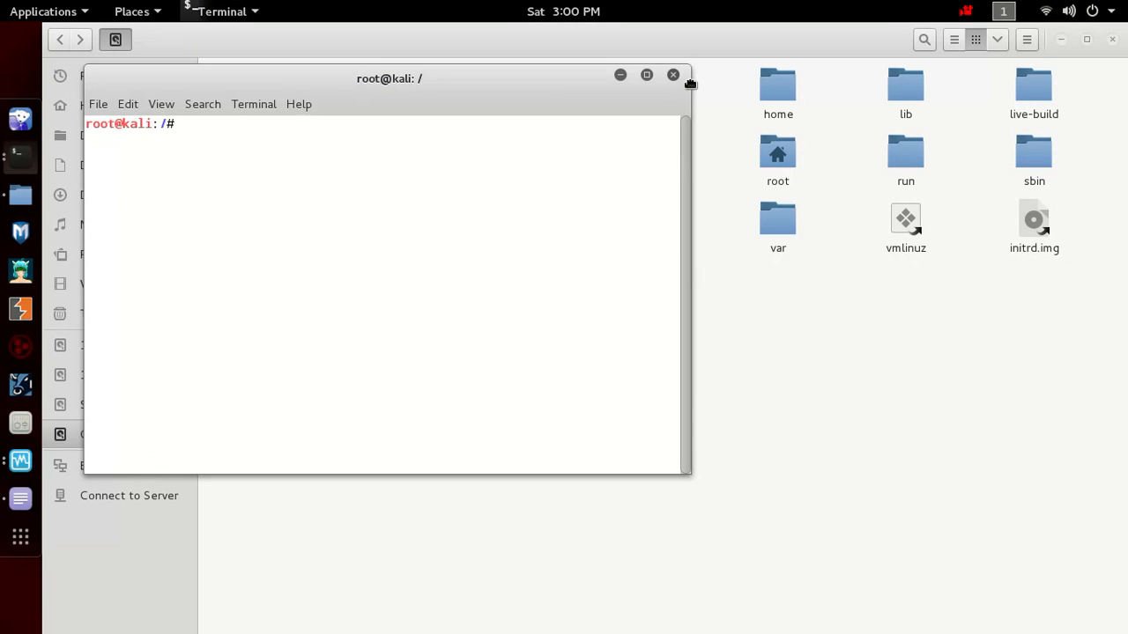
click(673, 75)
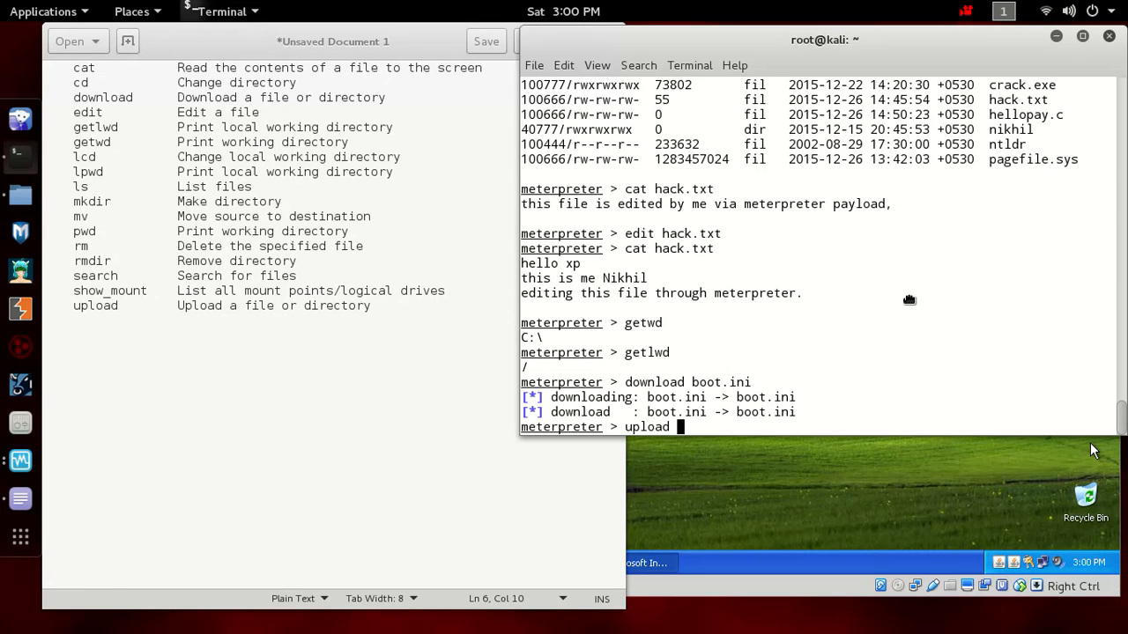
Step: Upload xyz.txt and verify it as a 0 KB document on the XP C: drive
text(xyz.txt)
text(ls)
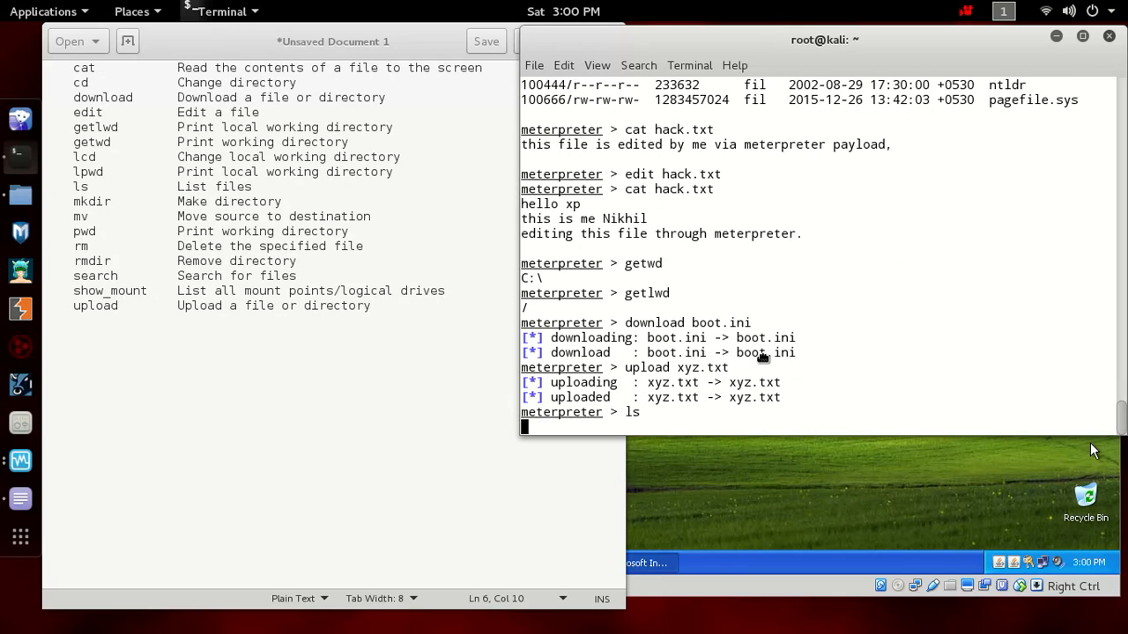
key(Return)
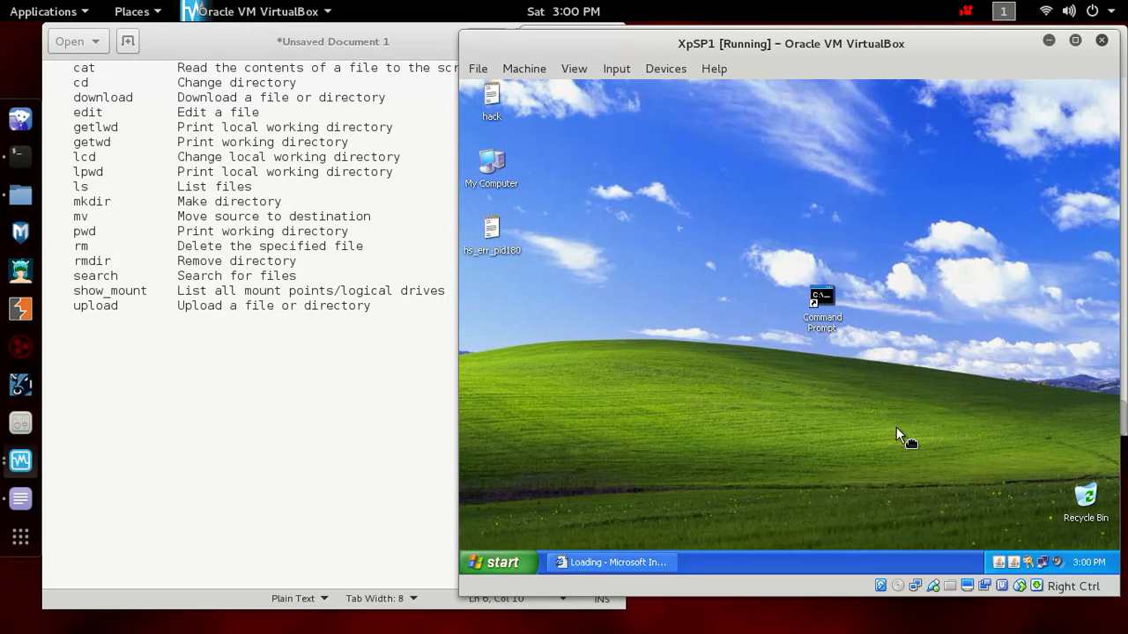
double_click(491, 168)
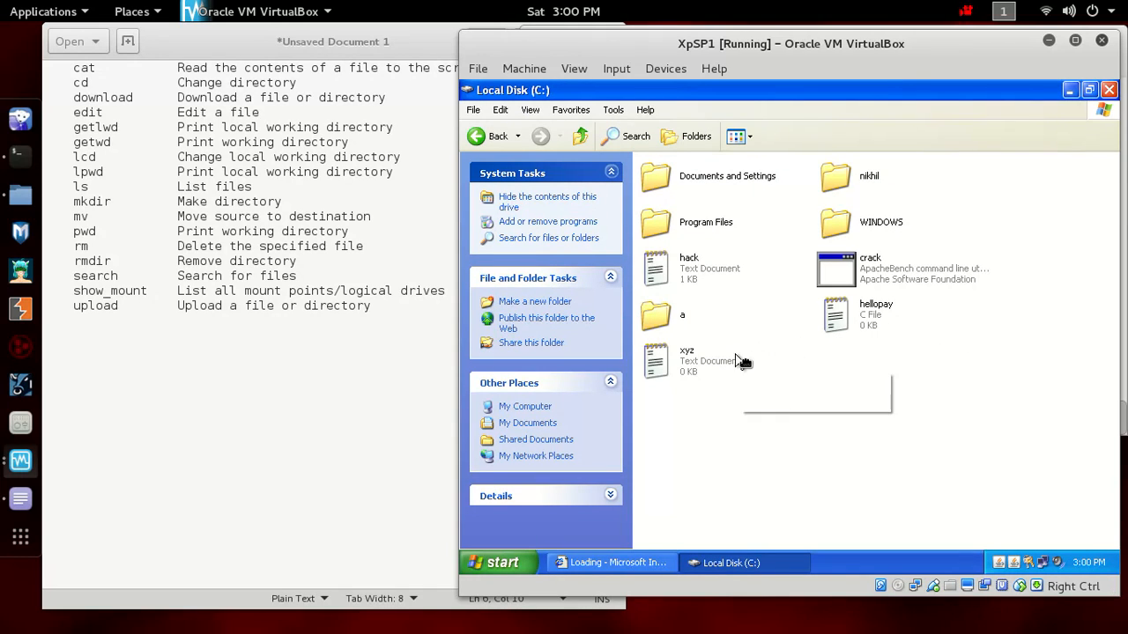
click(688, 357)
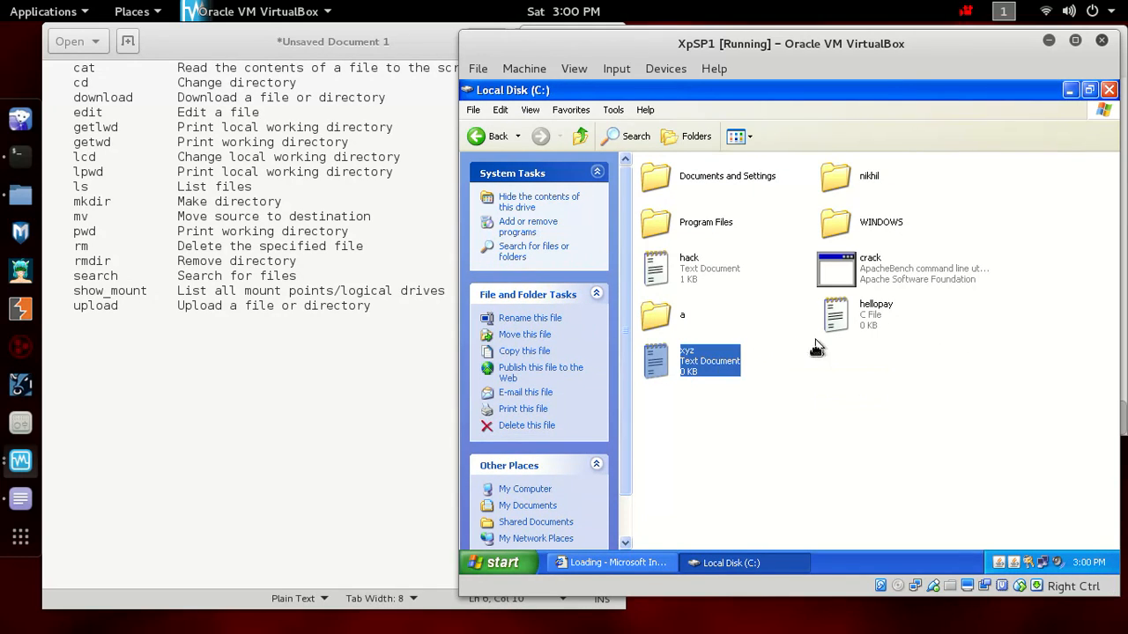
click(876, 315)
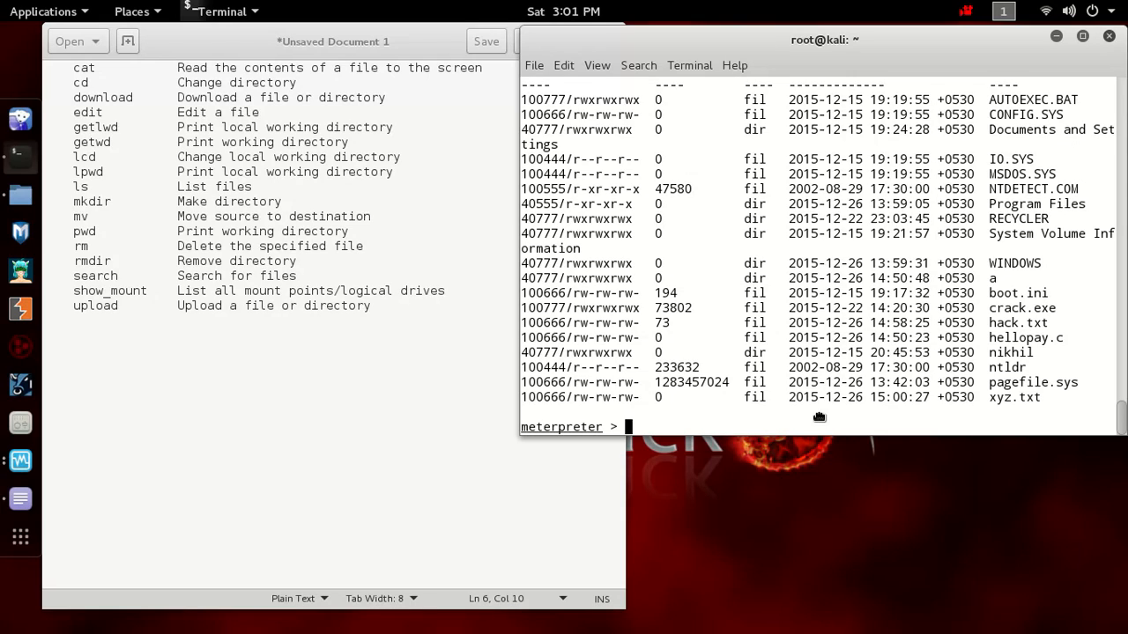
Step: Create directory xyz on the target, confirm it on the XP C: drive, then remove it with rmdir
text(mk)
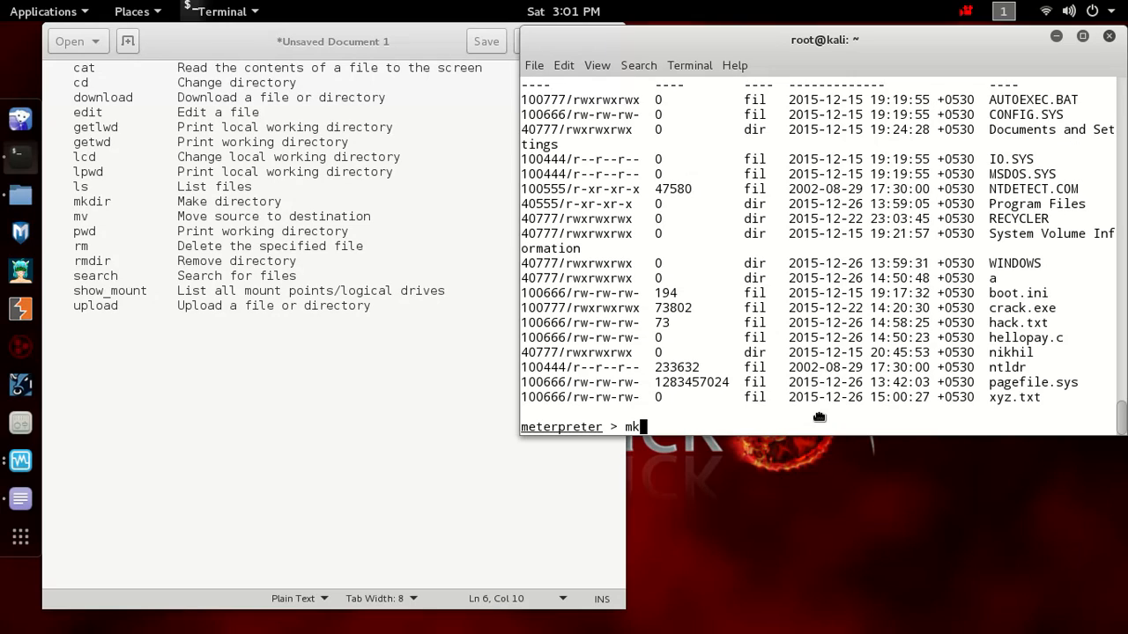
text(dir)
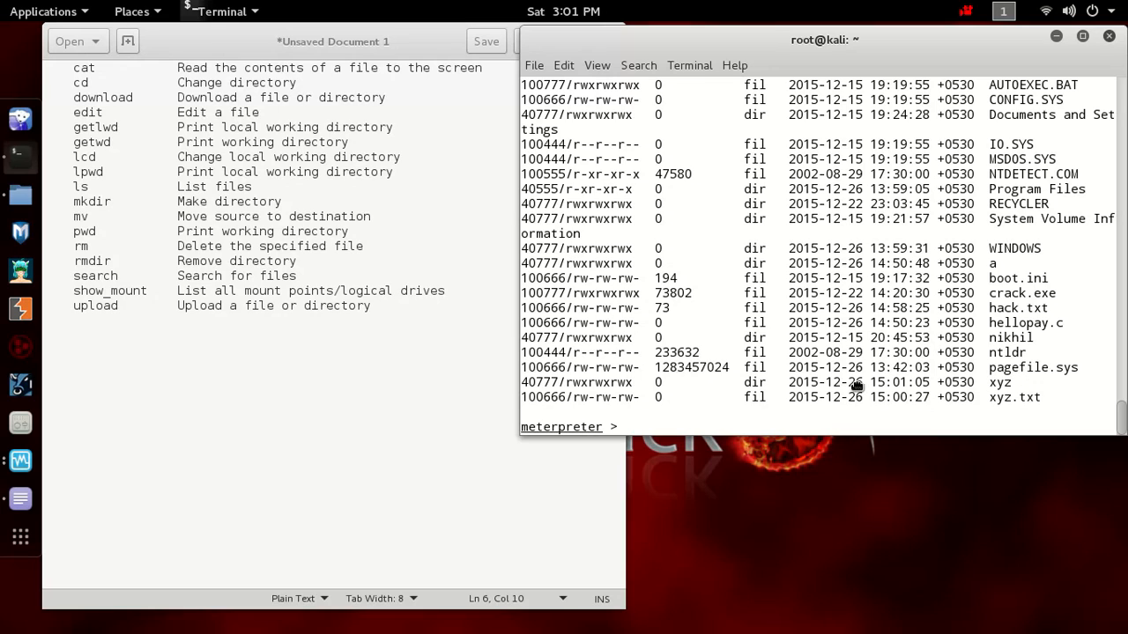
click(21, 460)
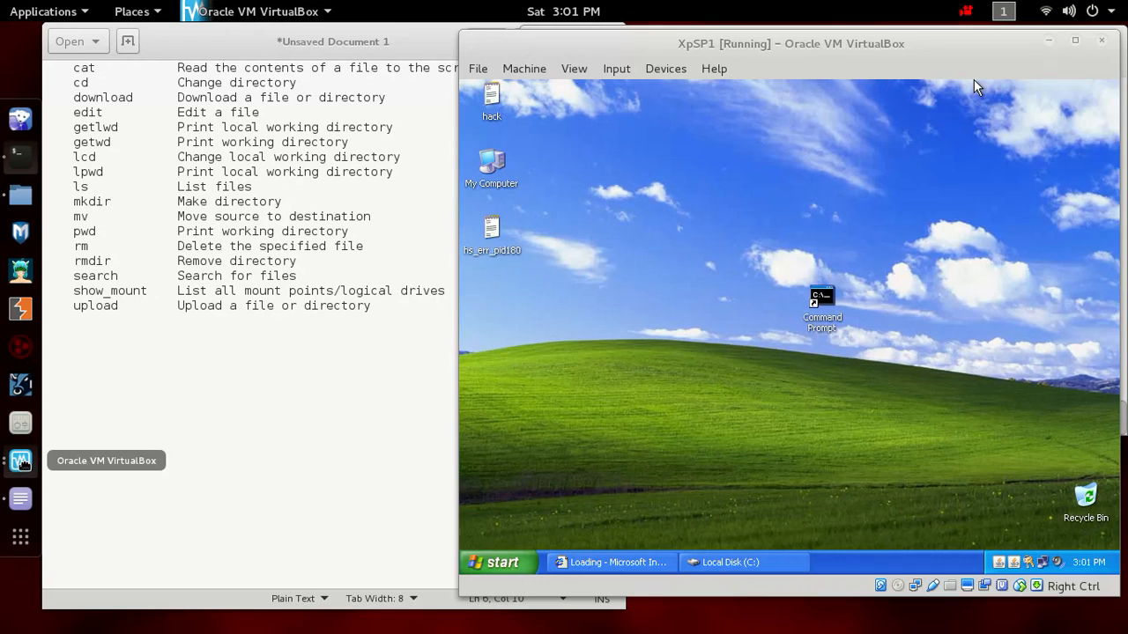
double_click(491, 167)
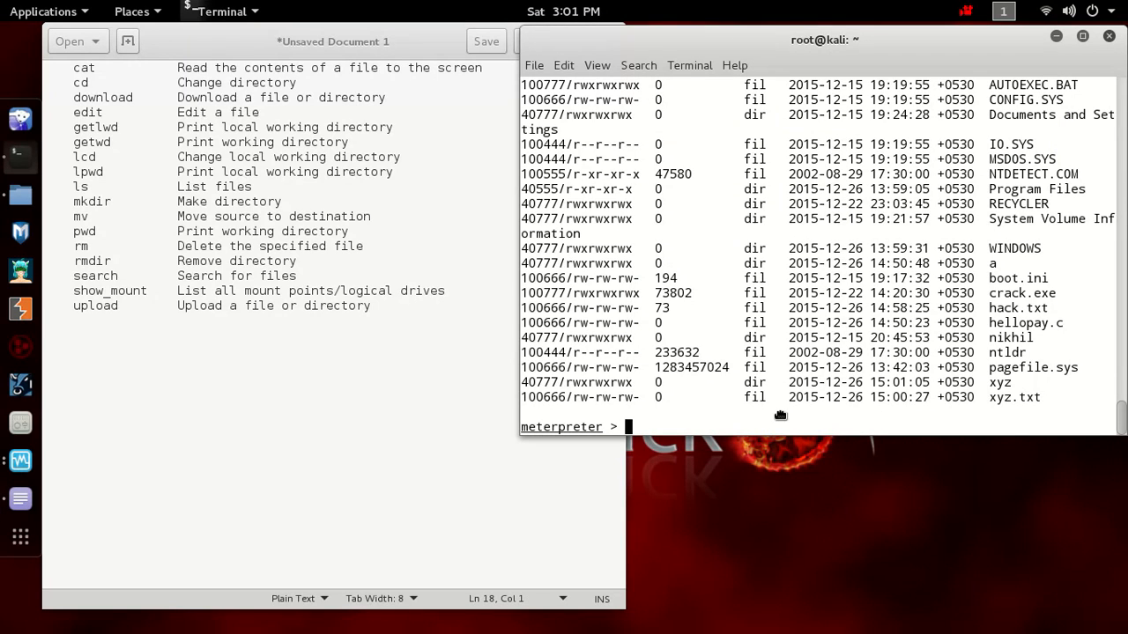
text(rmdir)
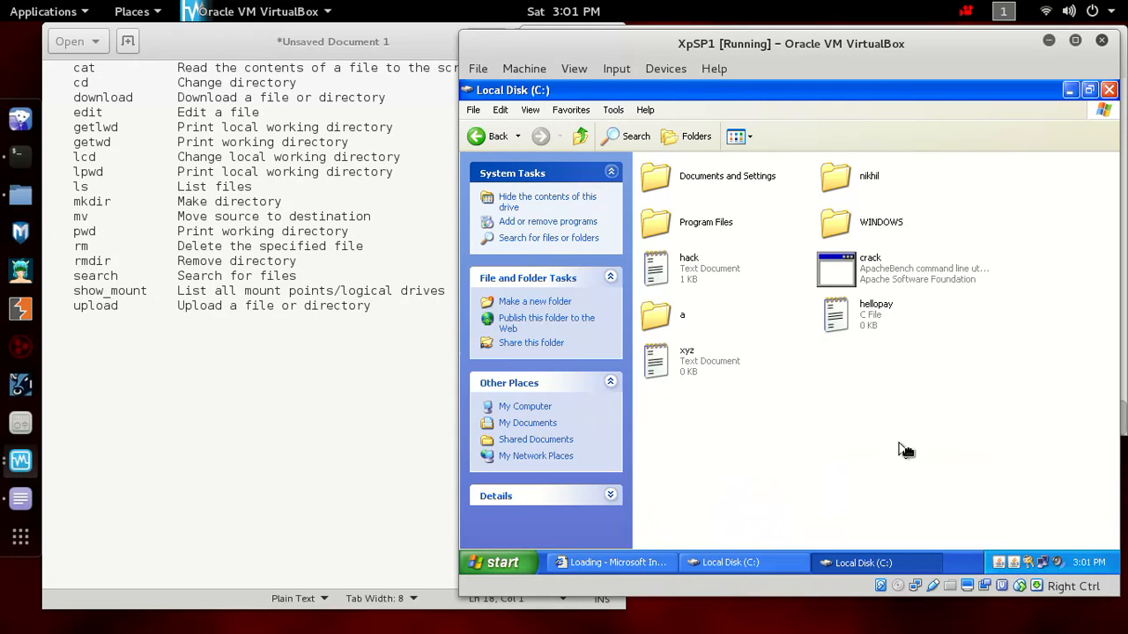
mouse_move(1095, 110)
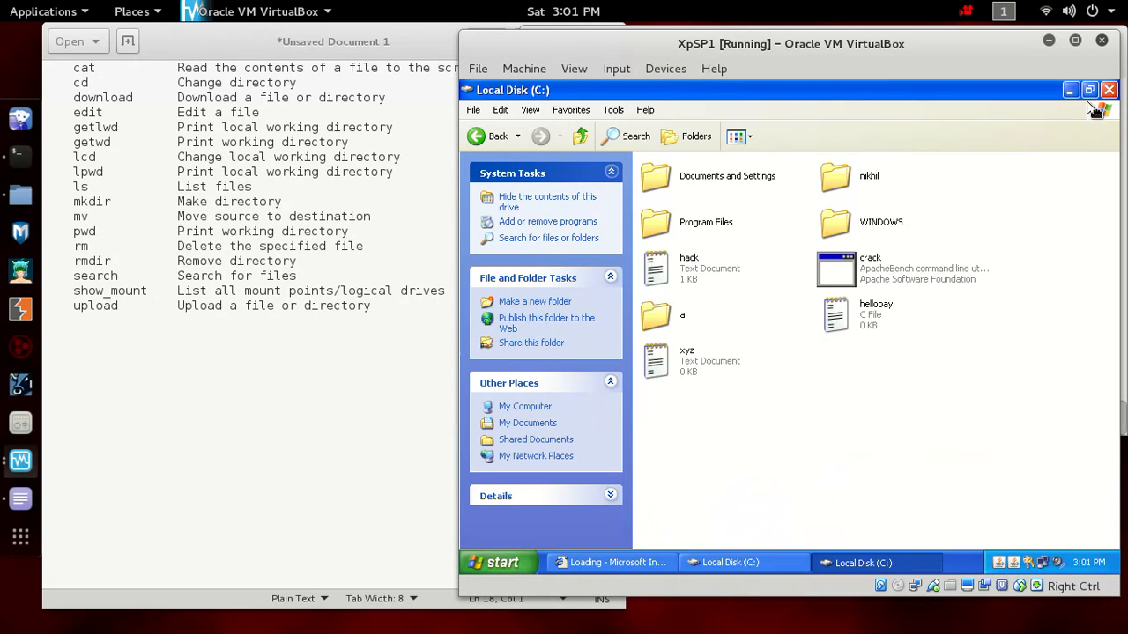
click(1108, 89)
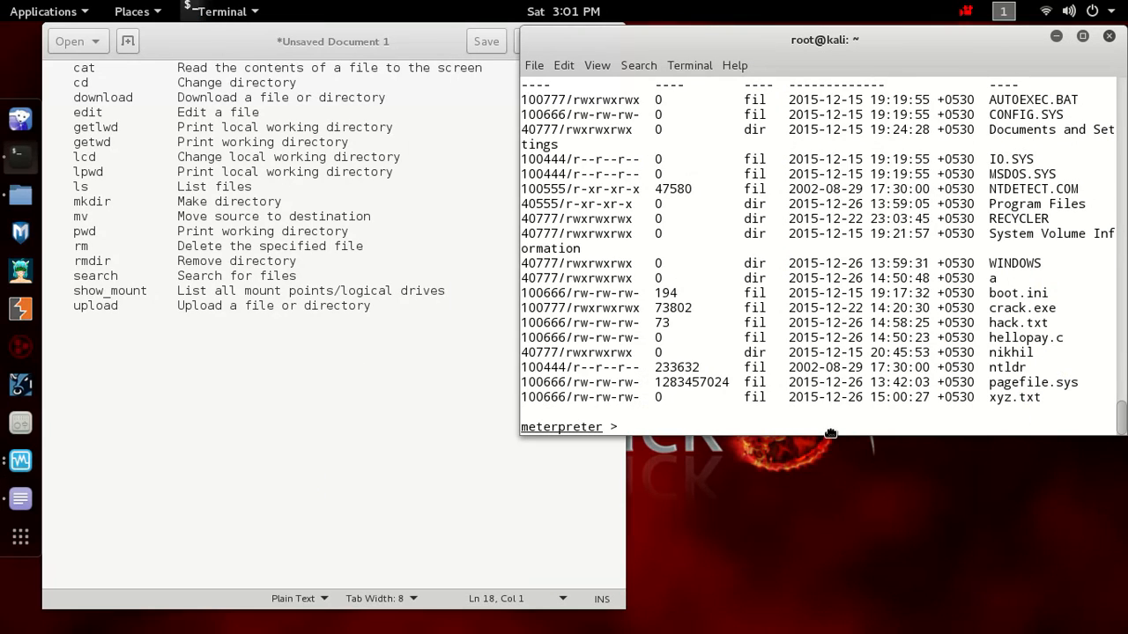
mouse_move(822, 430)
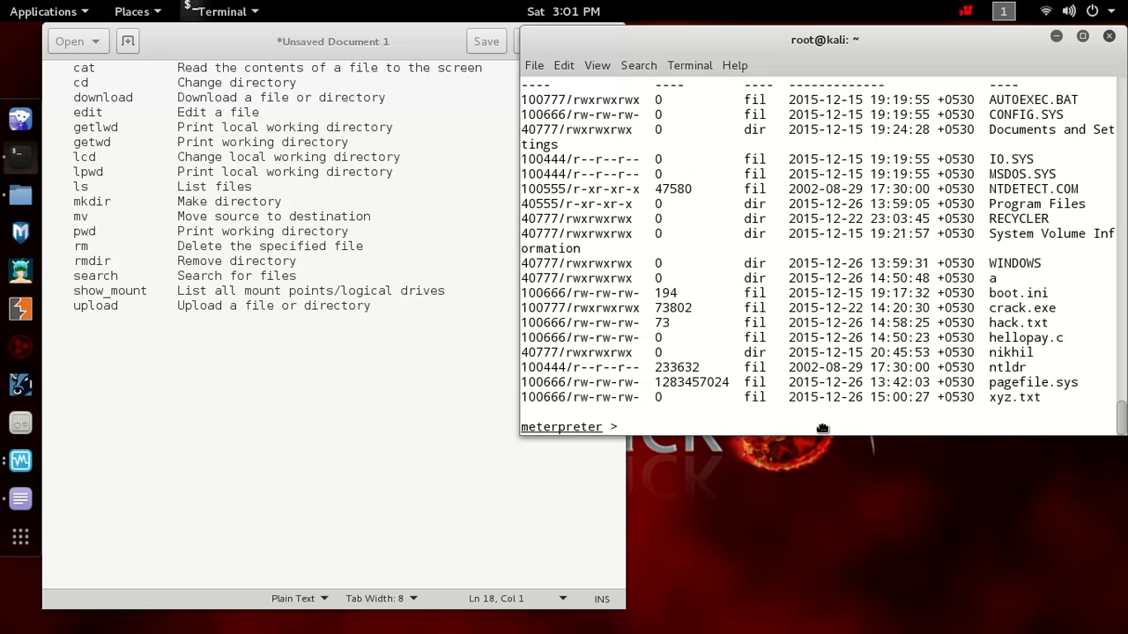